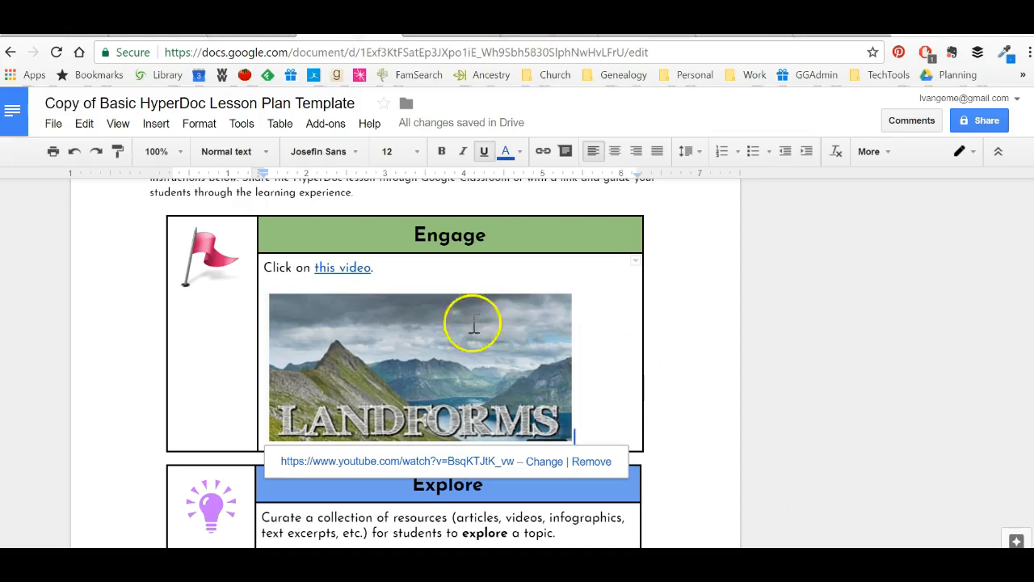
mouse_move(200, 103)
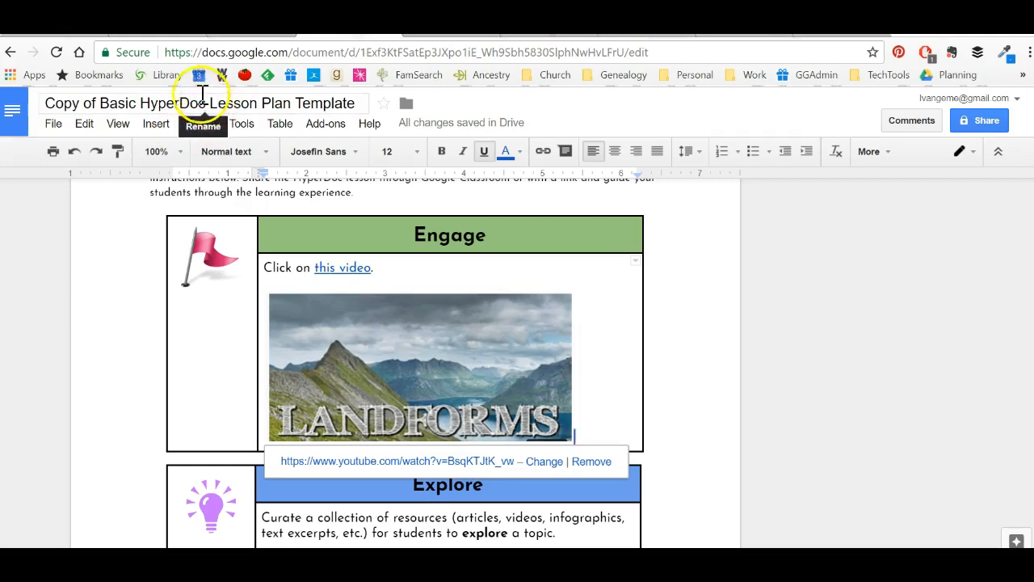
mouse_move(210, 110)
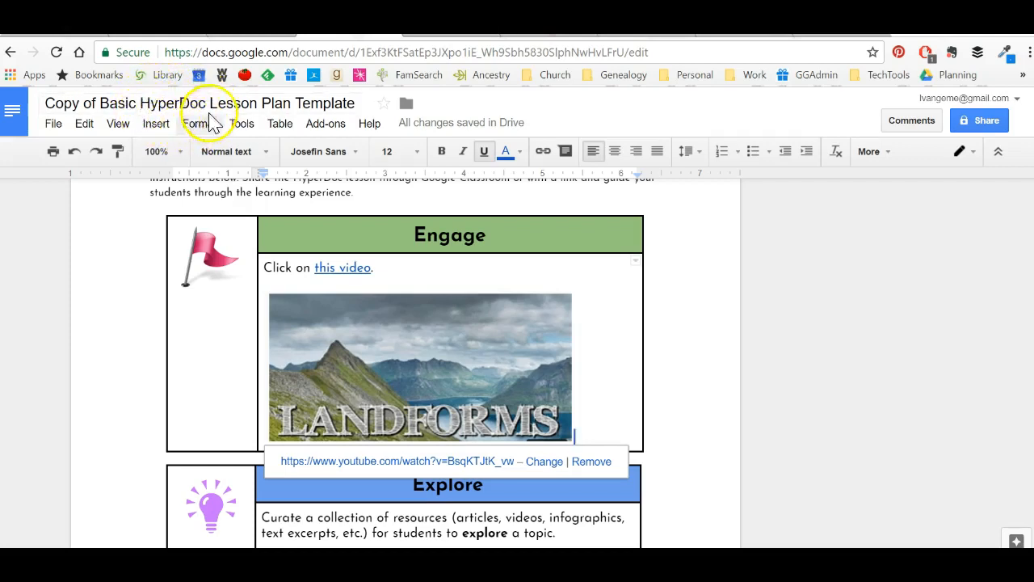
mouse_move(417, 132)
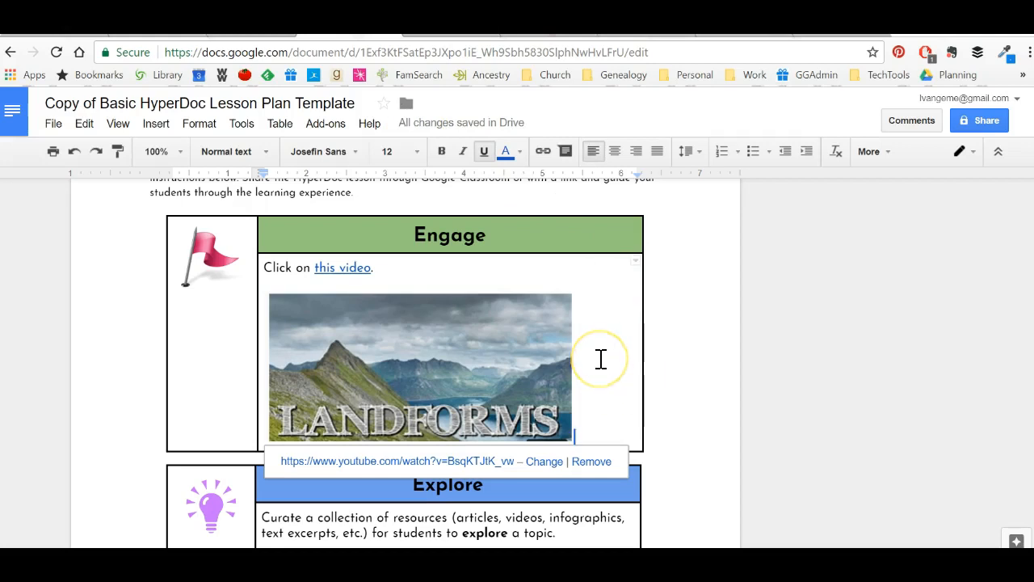
mouse_move(601, 359)
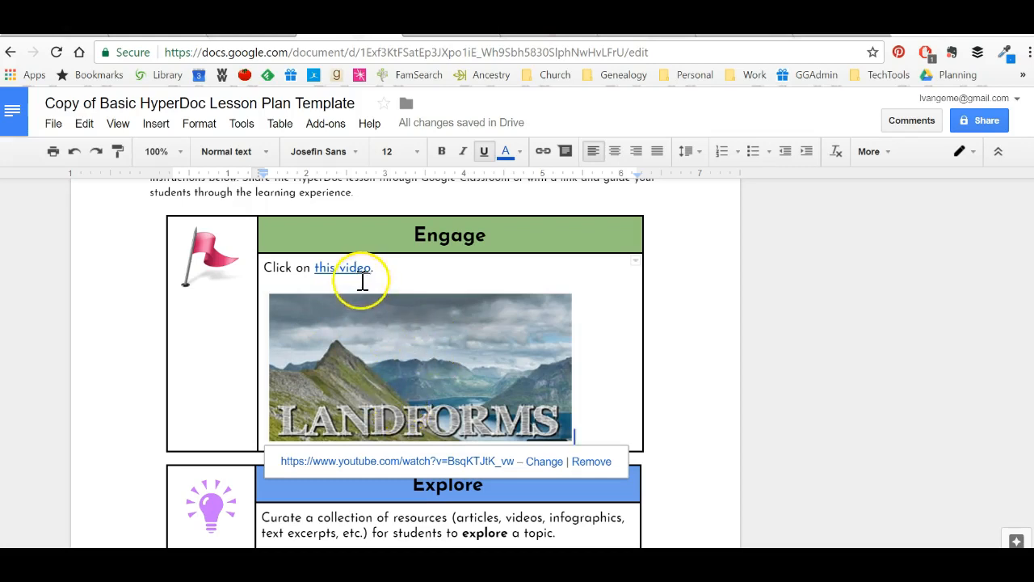
mouse_move(346, 359)
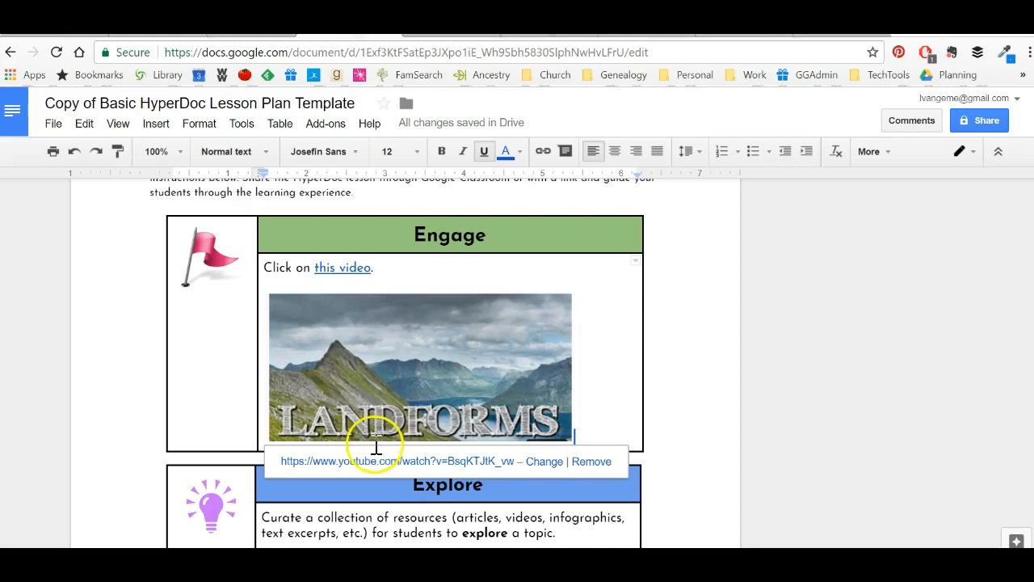
mouse_move(388, 259)
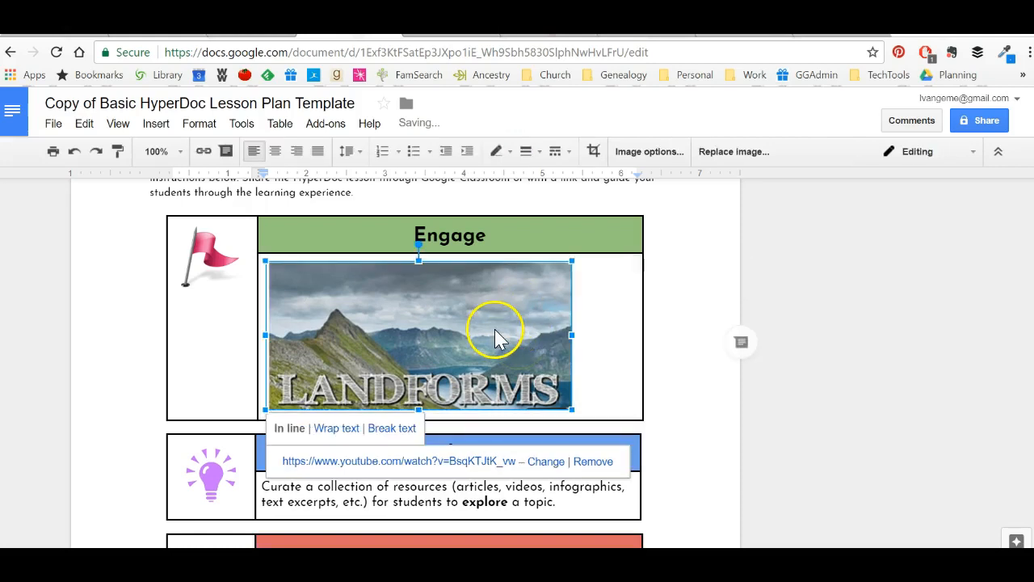
- Replace the thumbnail image with the sentence 'Click here to watch the video.' and select 'here'
key("delete")
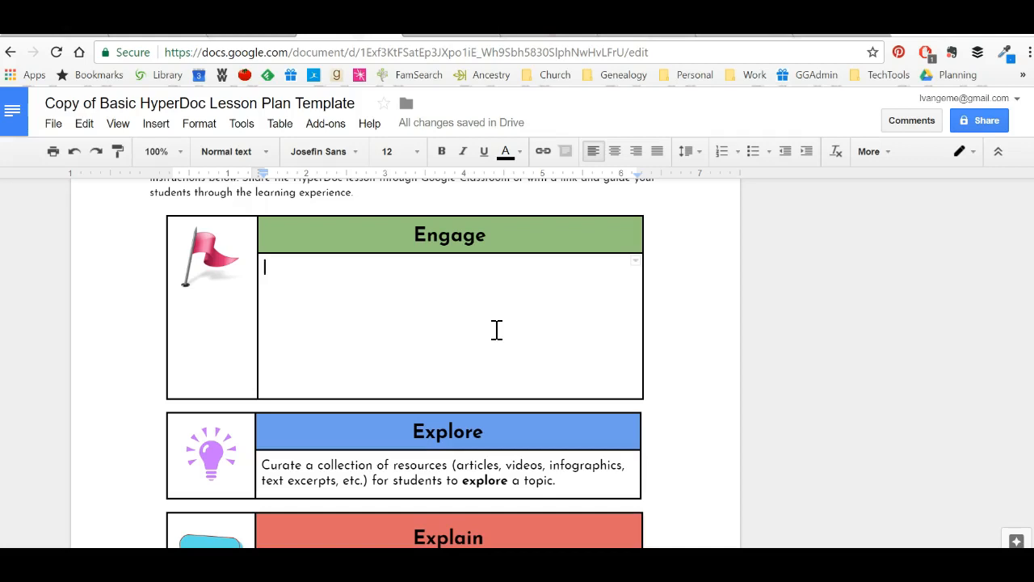
type("Click here")
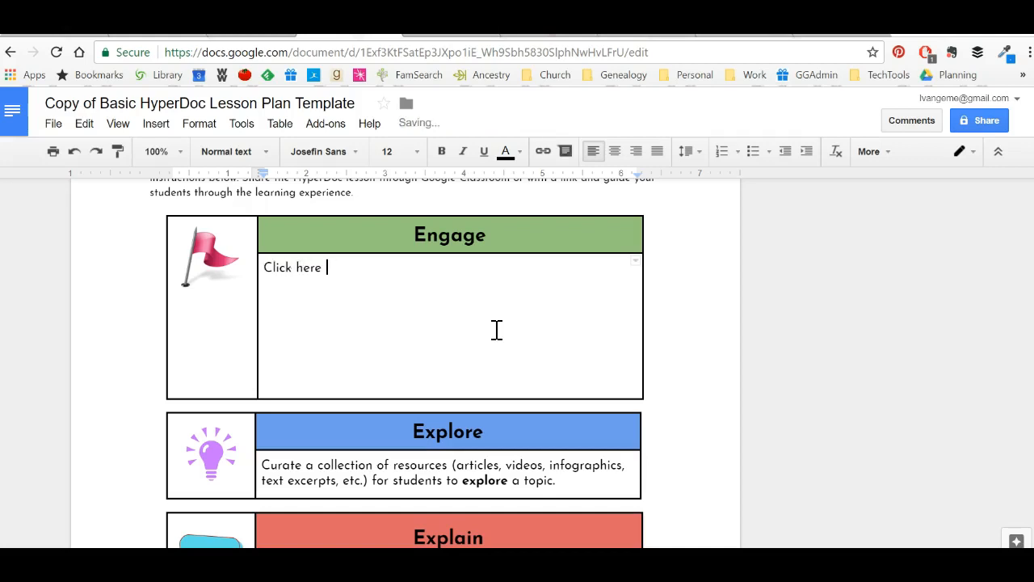
type("to watch the video.")
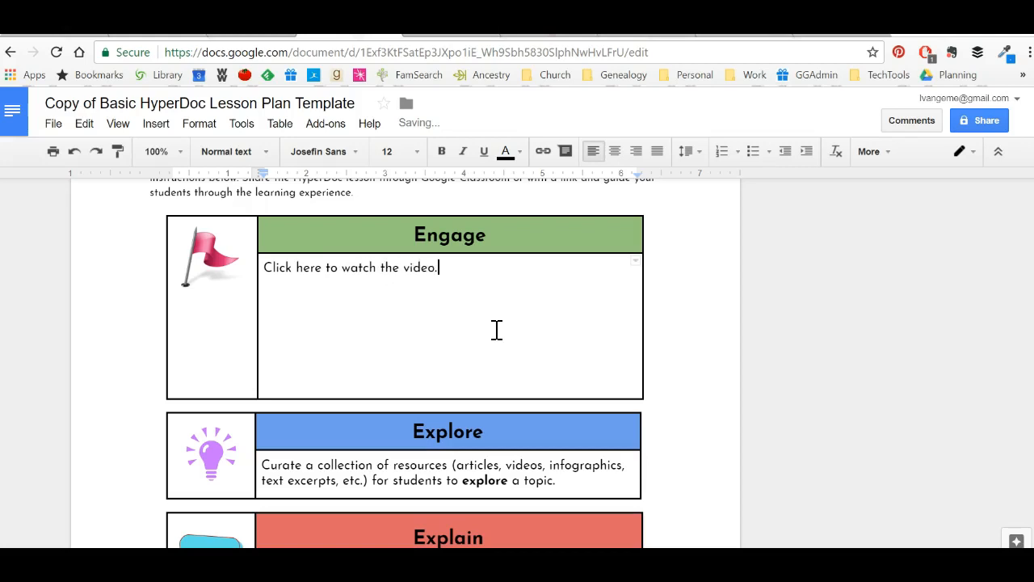
double_click(309, 268)
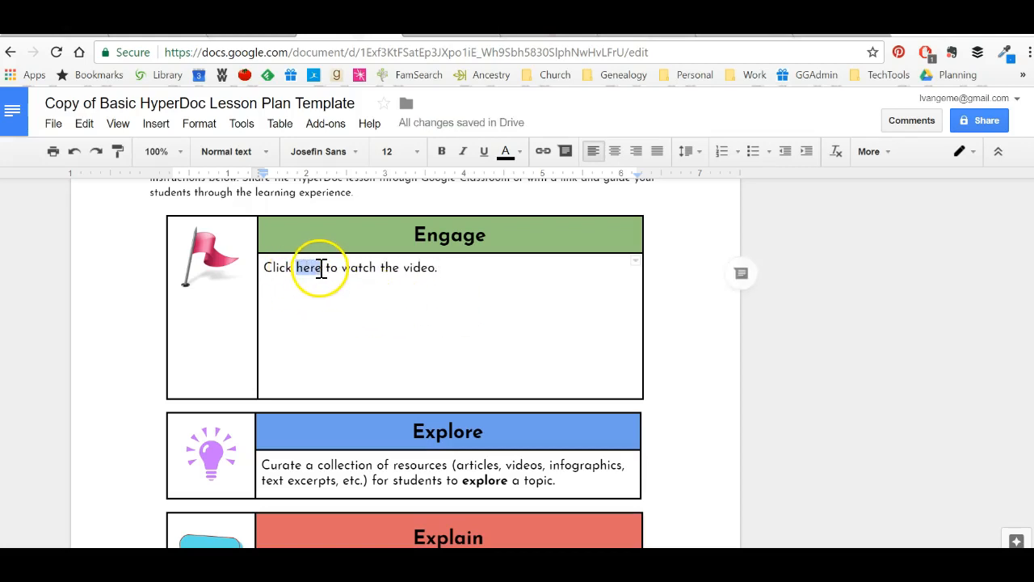
mouse_move(543, 152)
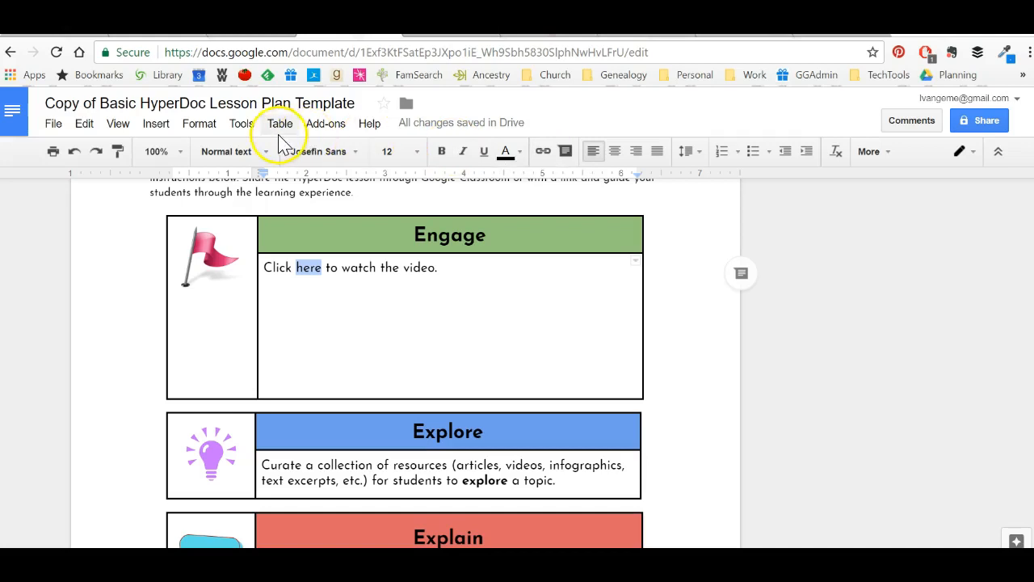
- Link the word 'here' to the YouTube landforms video URL via Insert > Link
left_click(155, 122)
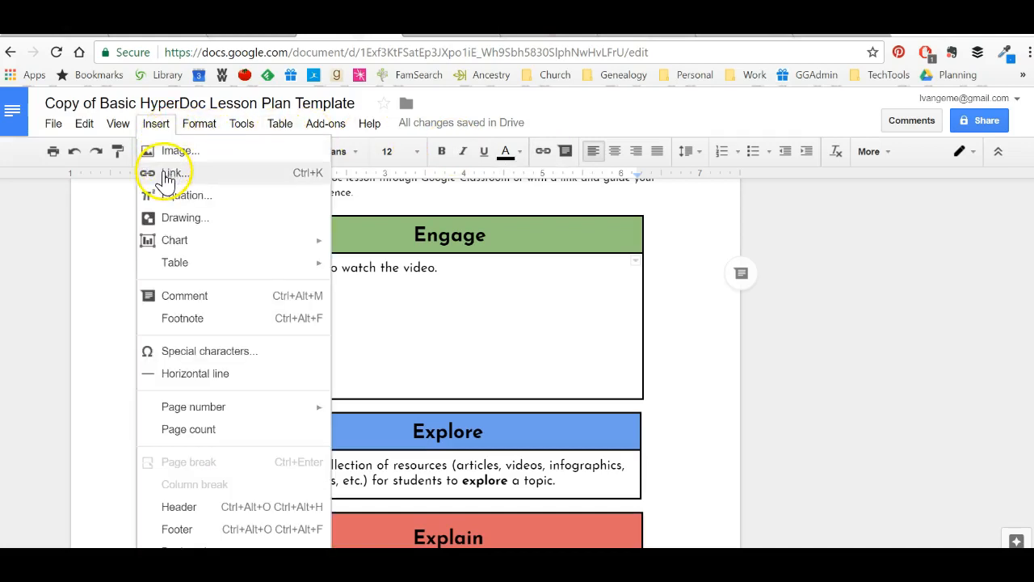
left_click(171, 171)
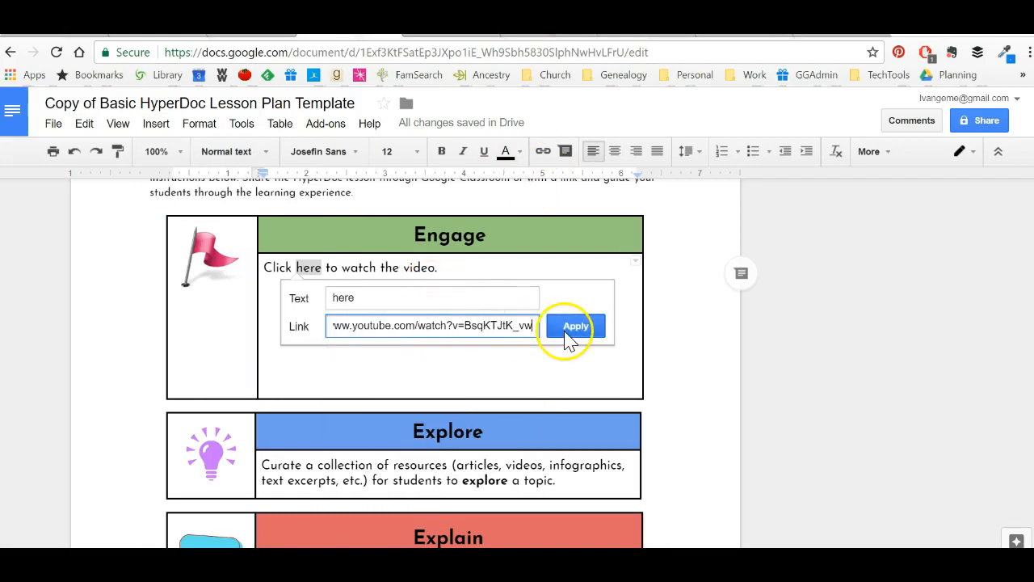
left_click(575, 326)
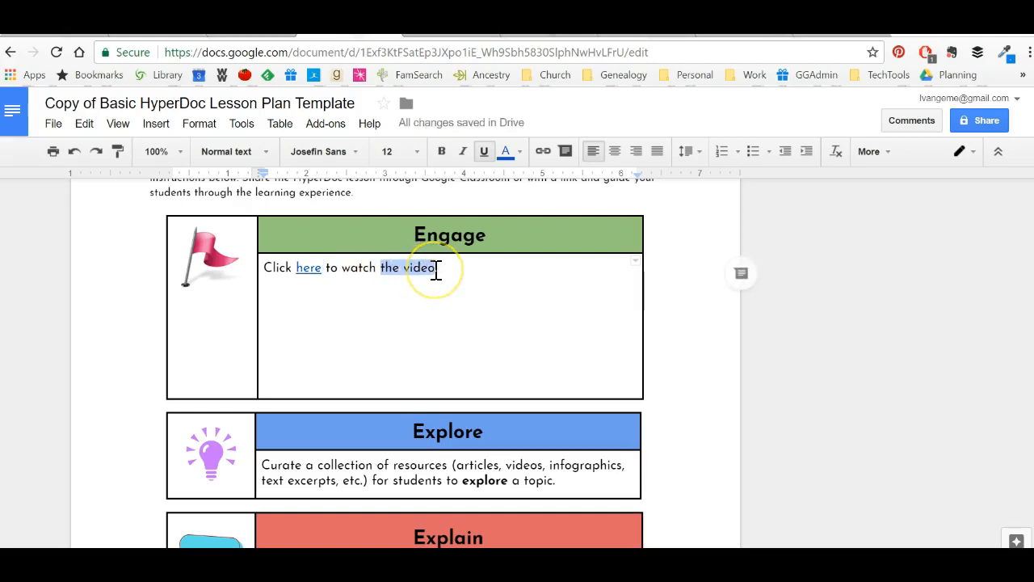
- Link the phrase 'the video' to the same YouTube video URL
left_click(543, 152)
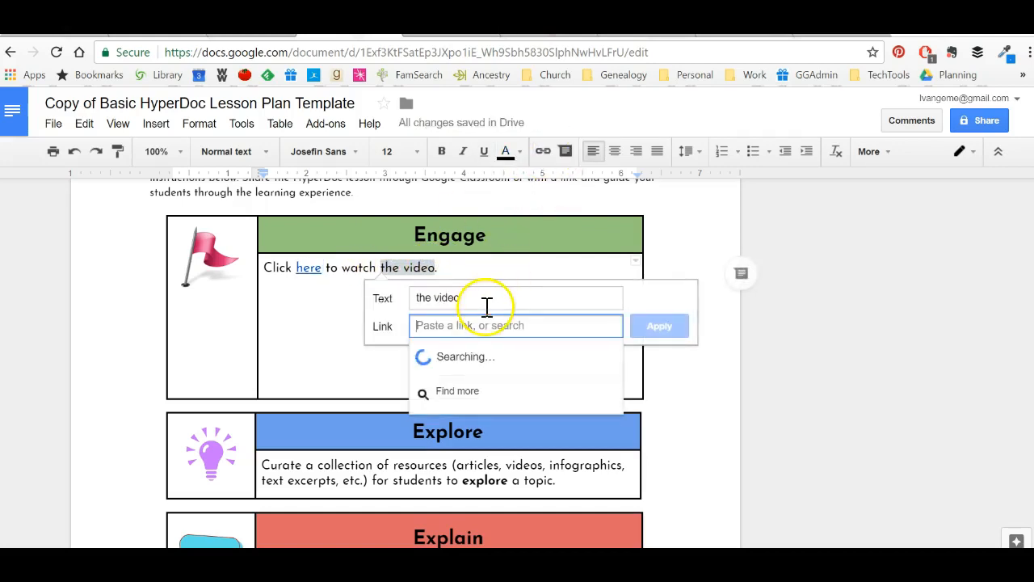
left_click(659, 326)
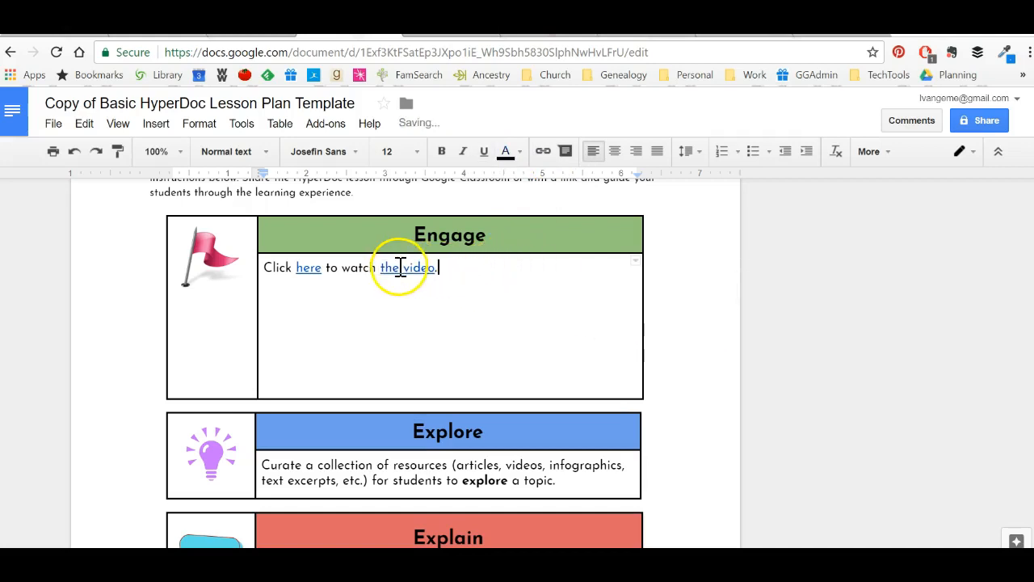
left_click(412, 268)
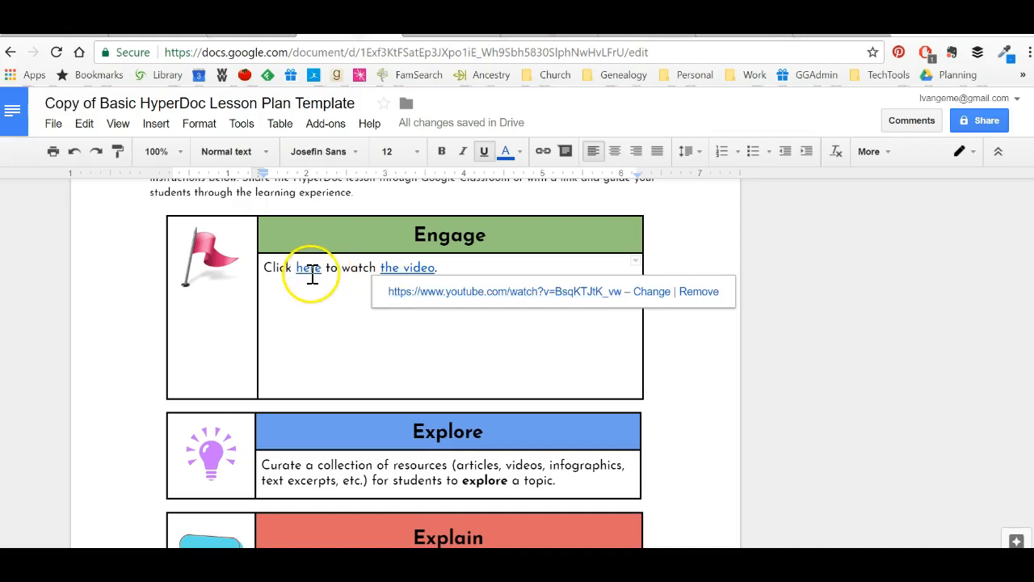
mouse_move(294, 358)
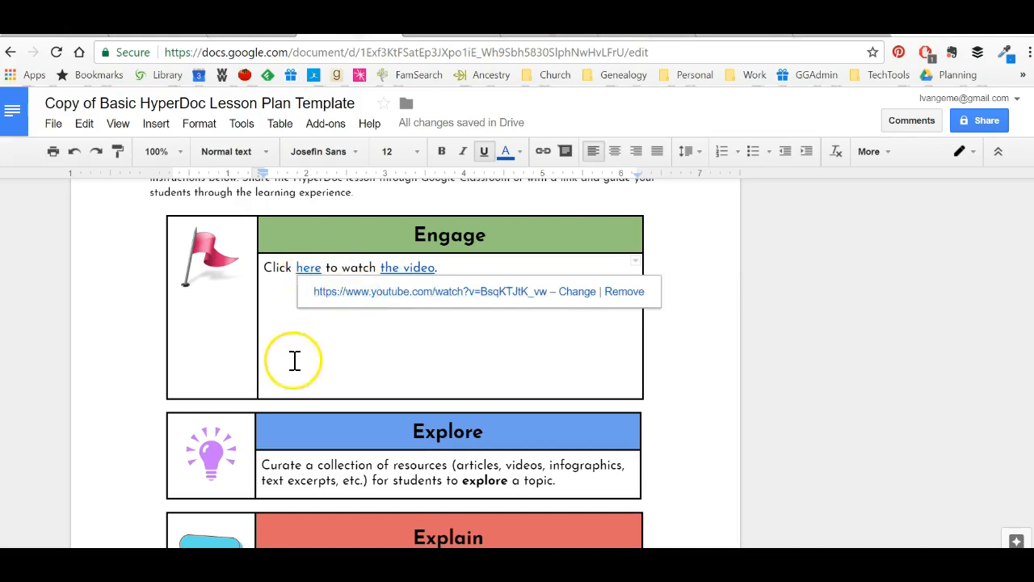
mouse_move(359, 304)
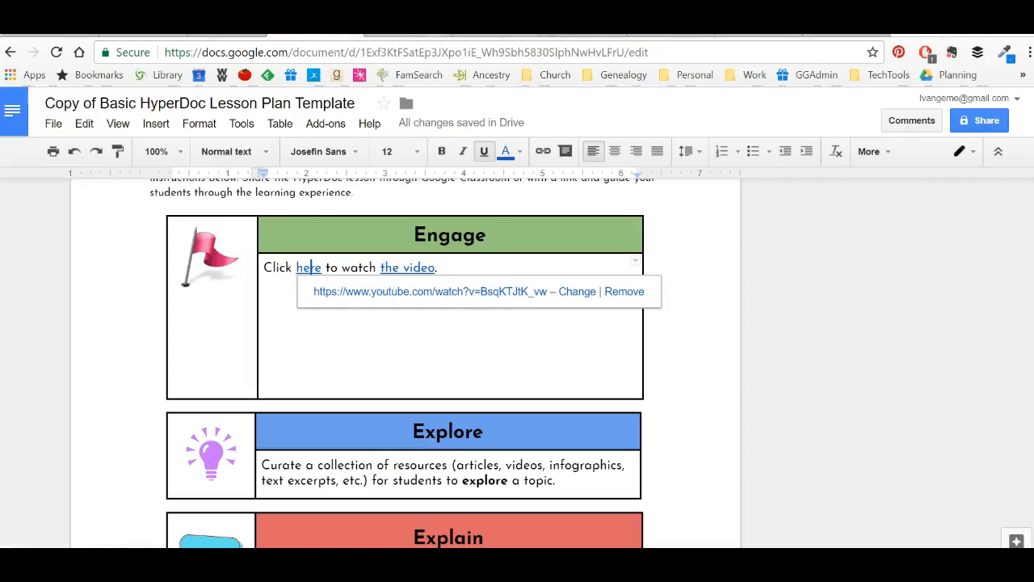
mouse_move(452, 291)
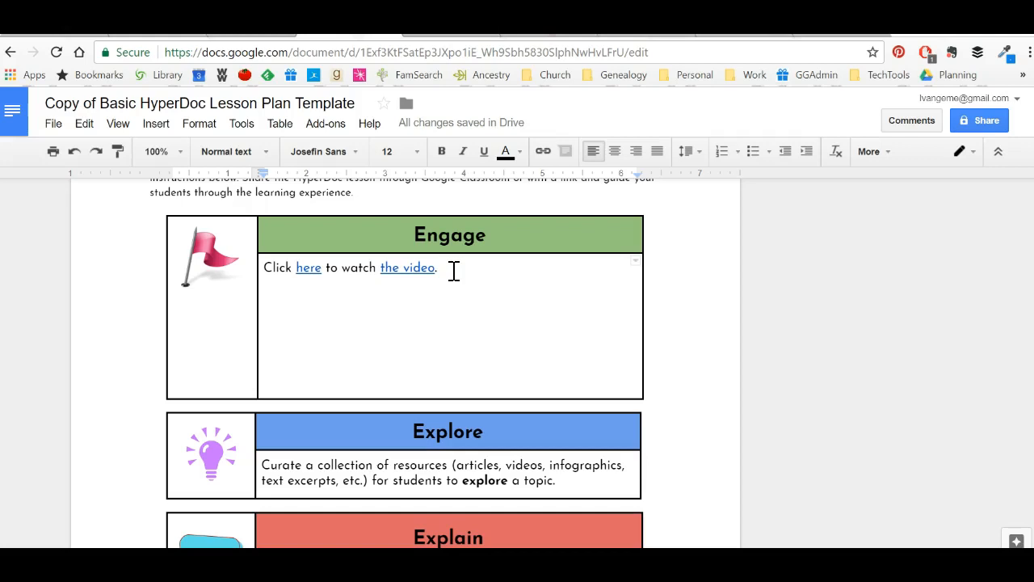
mouse_move(701, 113)
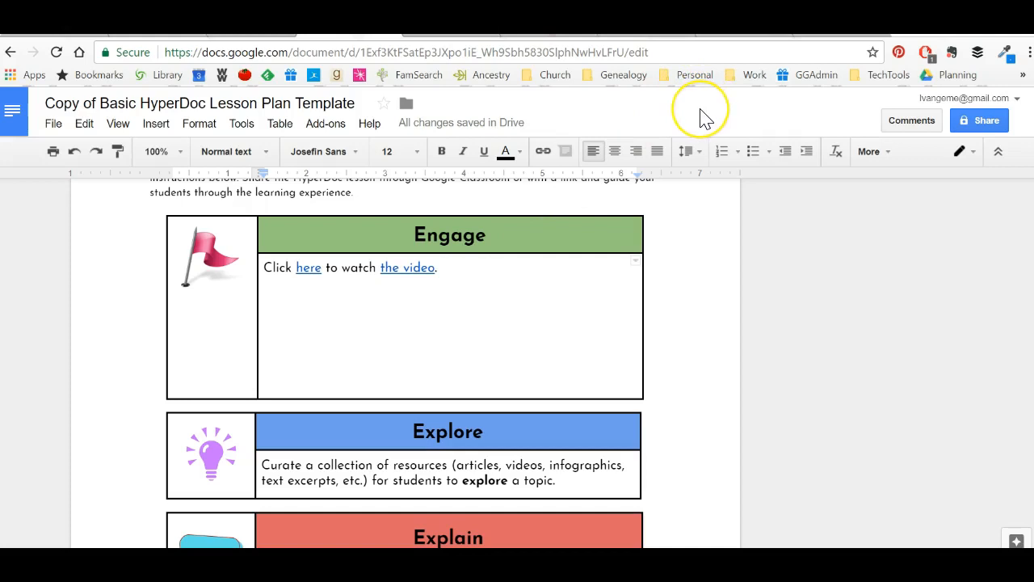
mouse_move(703, 110)
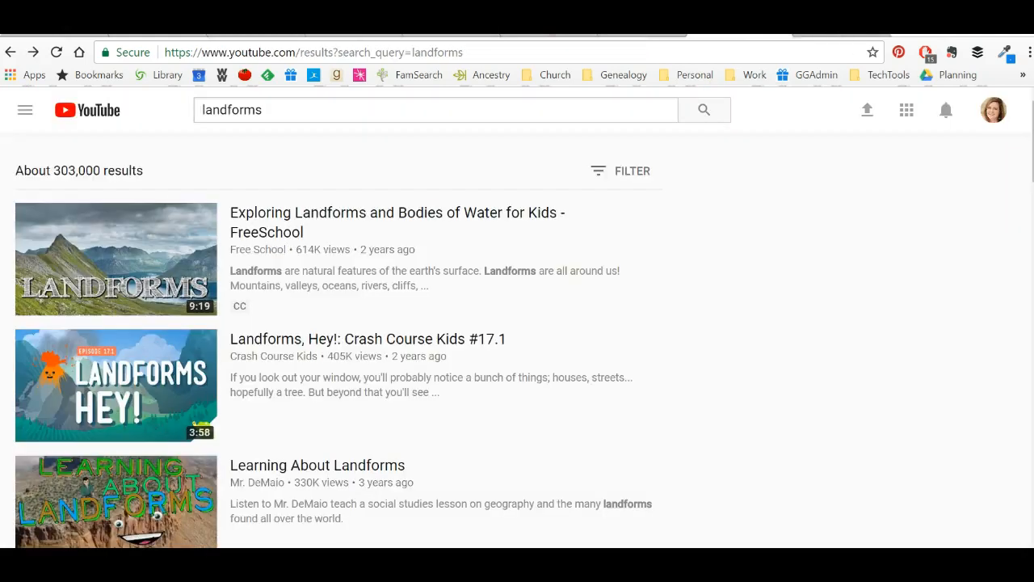
mouse_move(73, 271)
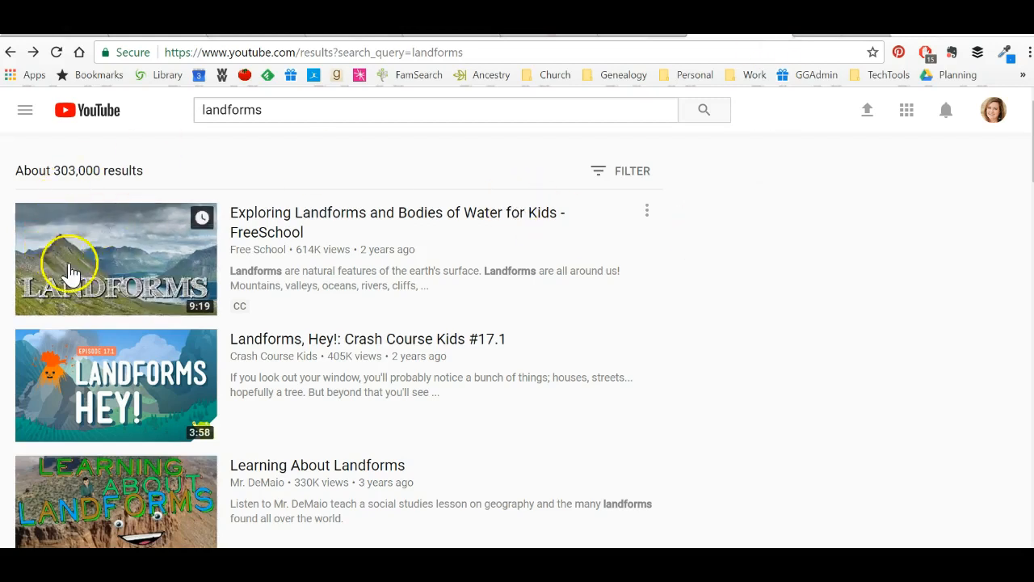
mouse_move(305, 290)
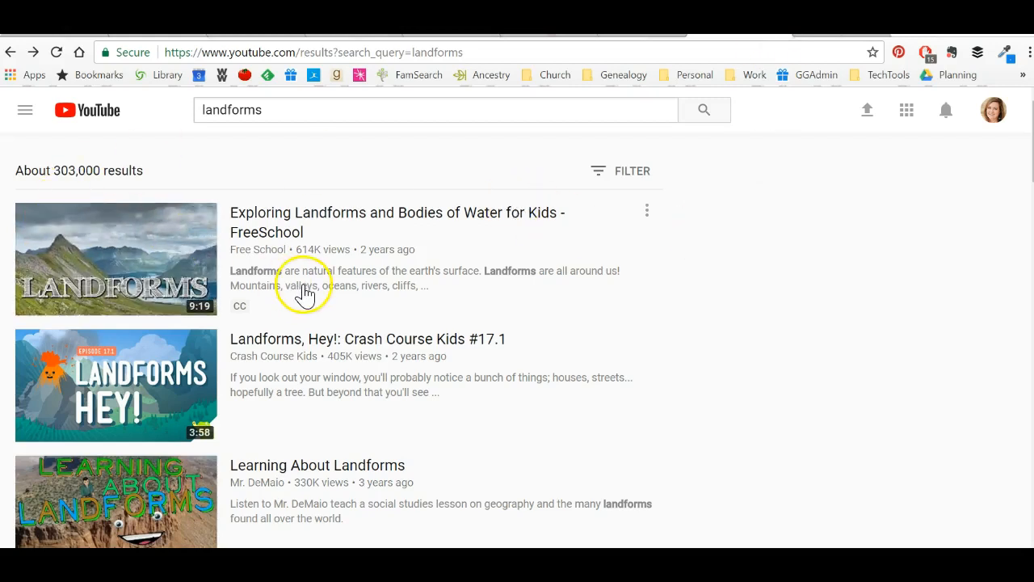
mouse_move(396, 323)
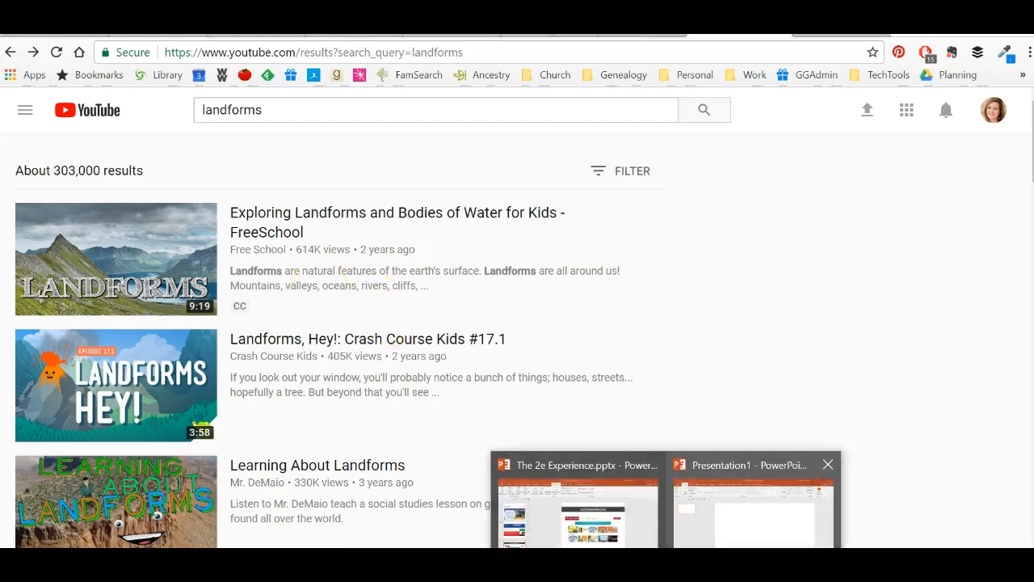
left_click(753, 509)
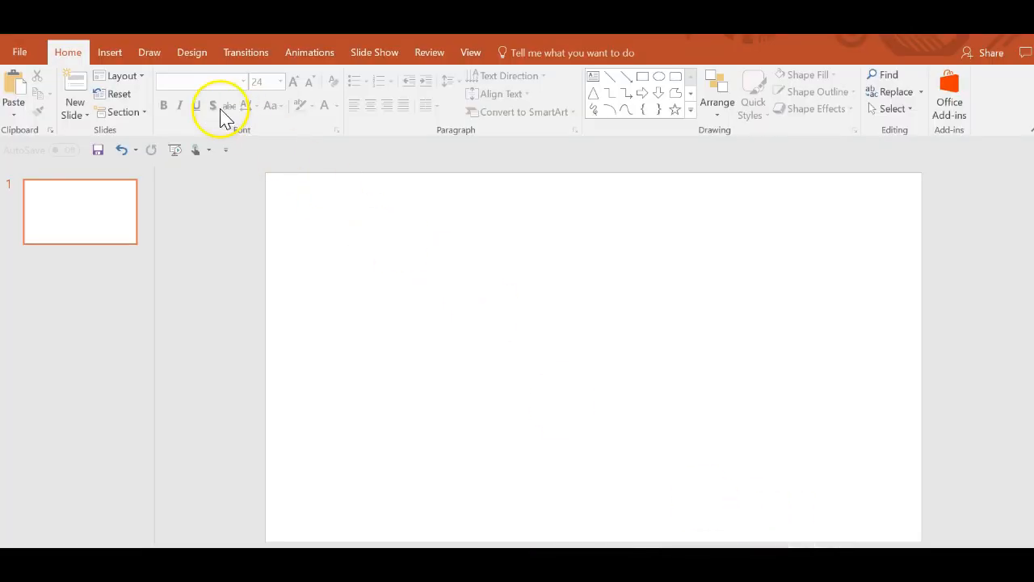
left_click(110, 52)
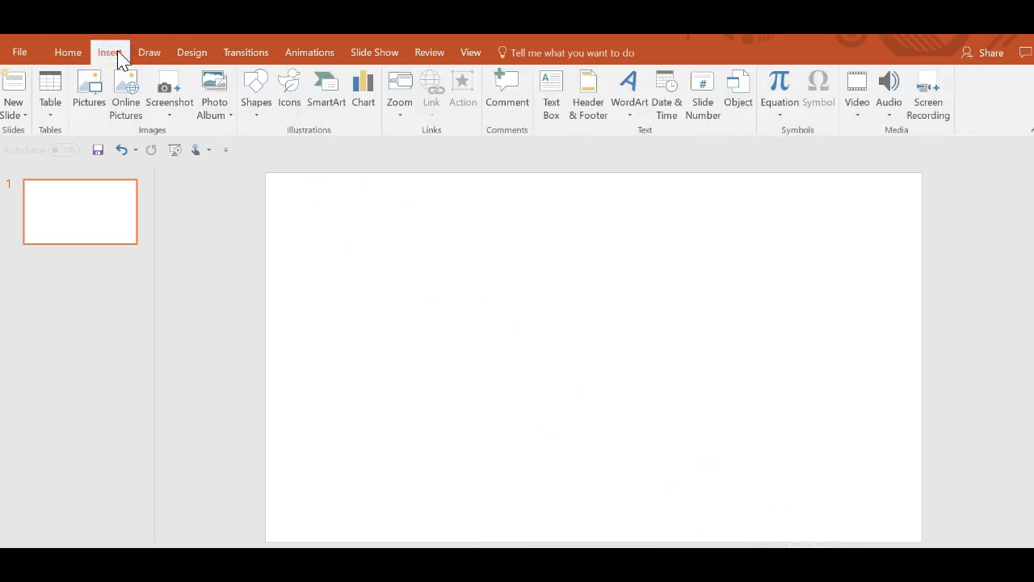
mouse_move(168, 89)
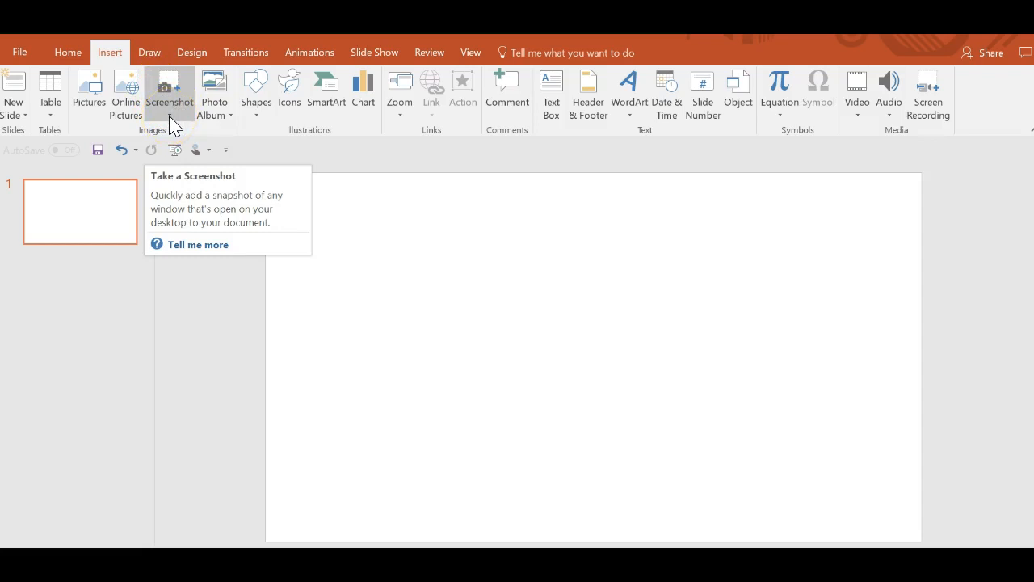
left_click(169, 89)
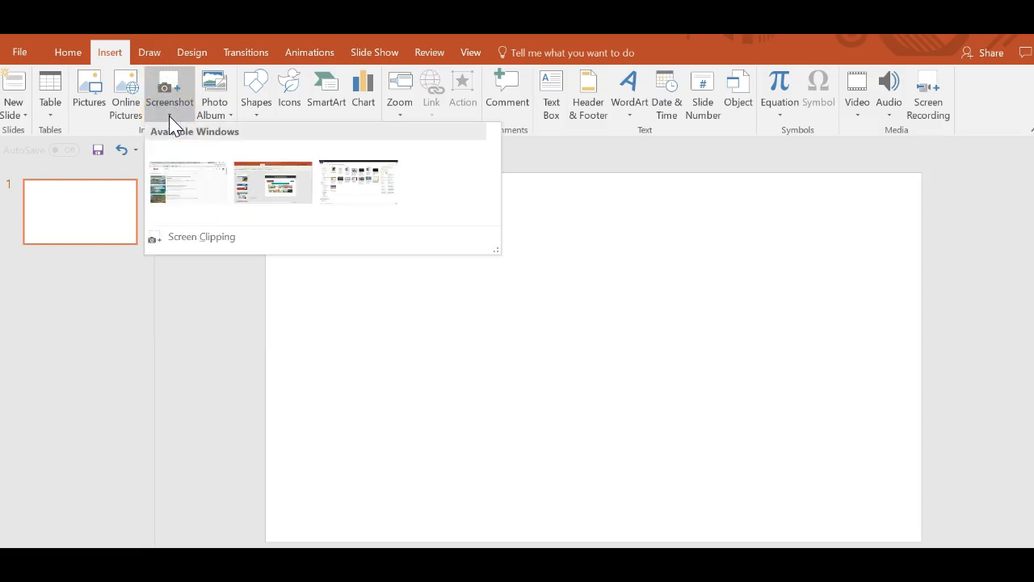
mouse_move(181, 236)
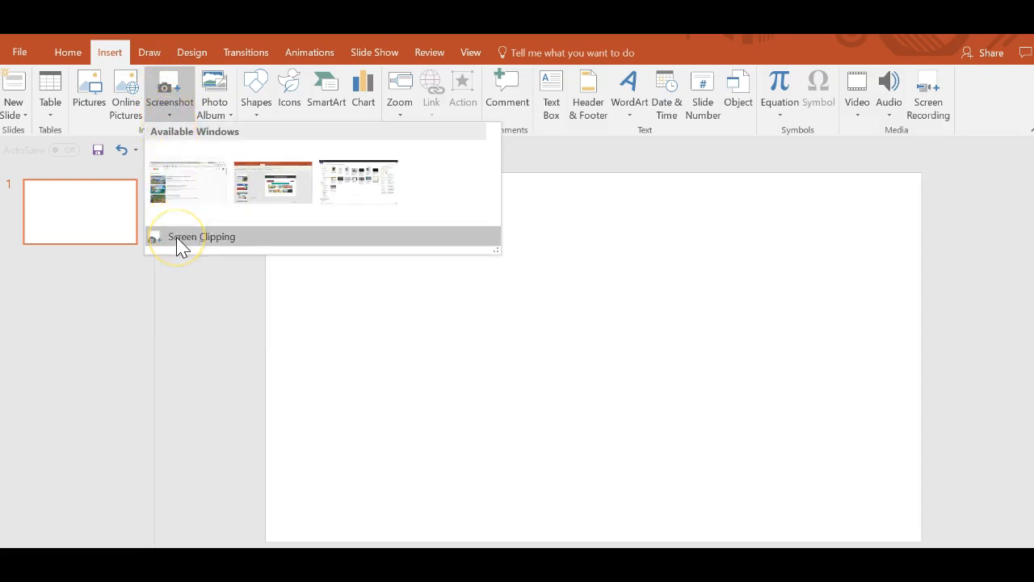
mouse_move(201, 235)
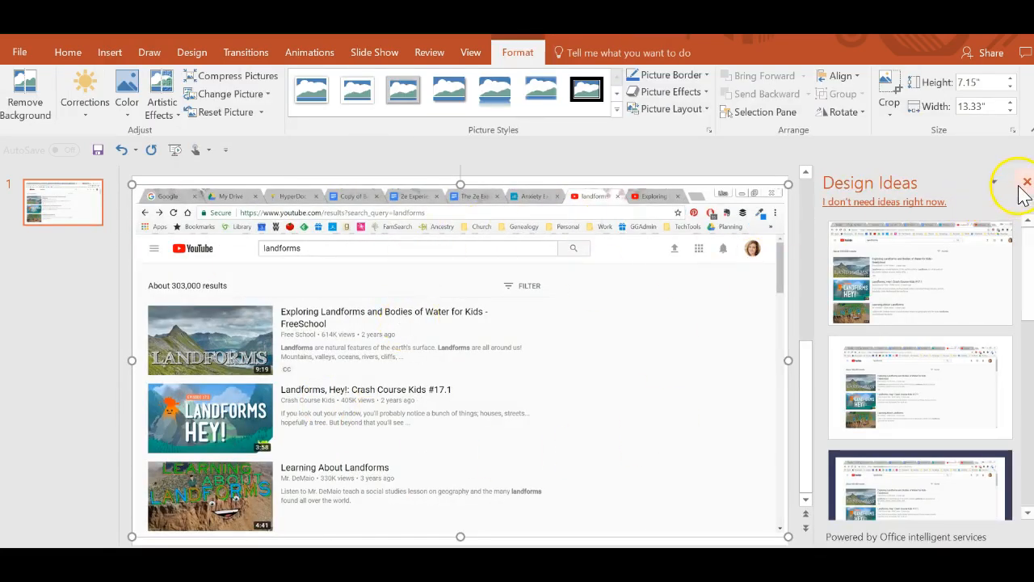
left_click(1026, 181)
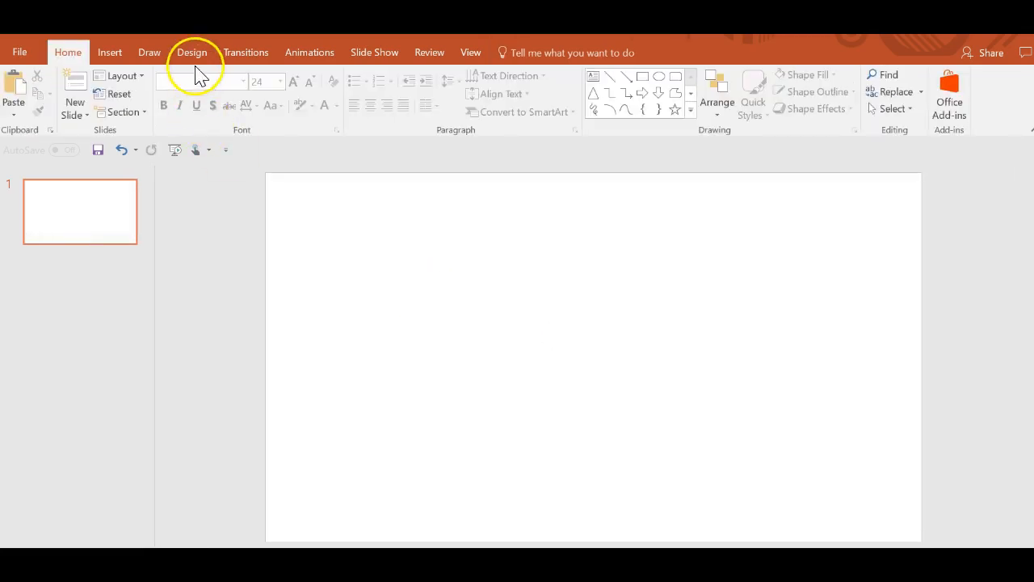
- Capture a screen clipping of the LANDFORMS YouTube thumbnail onto the slide and close Design Ideas
left_click(110, 52)
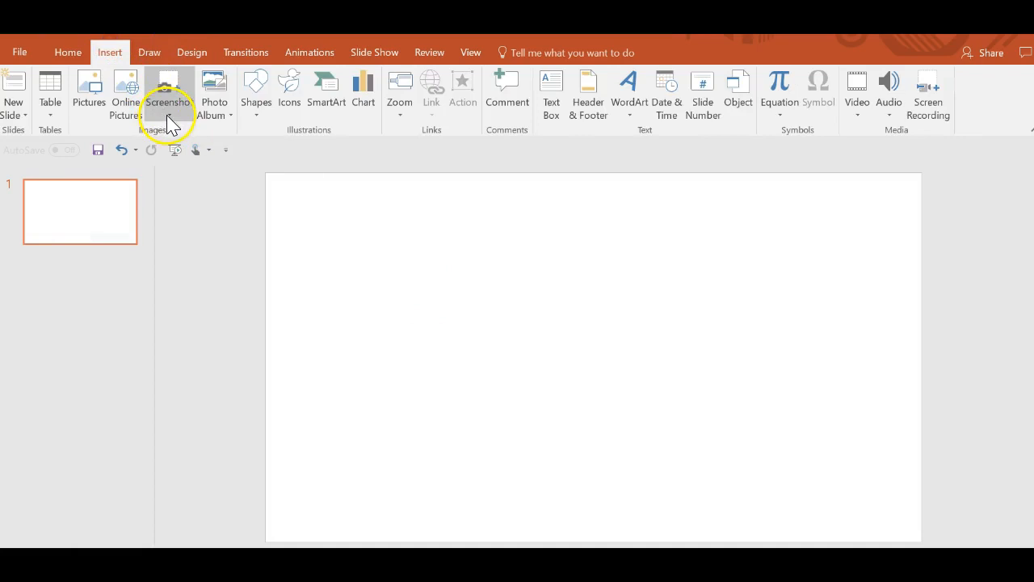
left_click(168, 90)
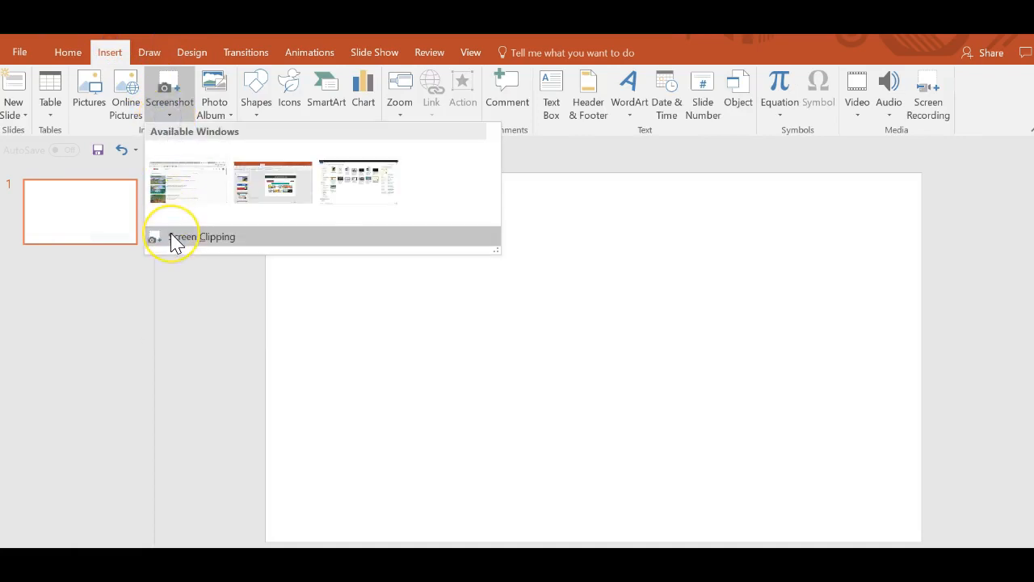
left_click(217, 236)
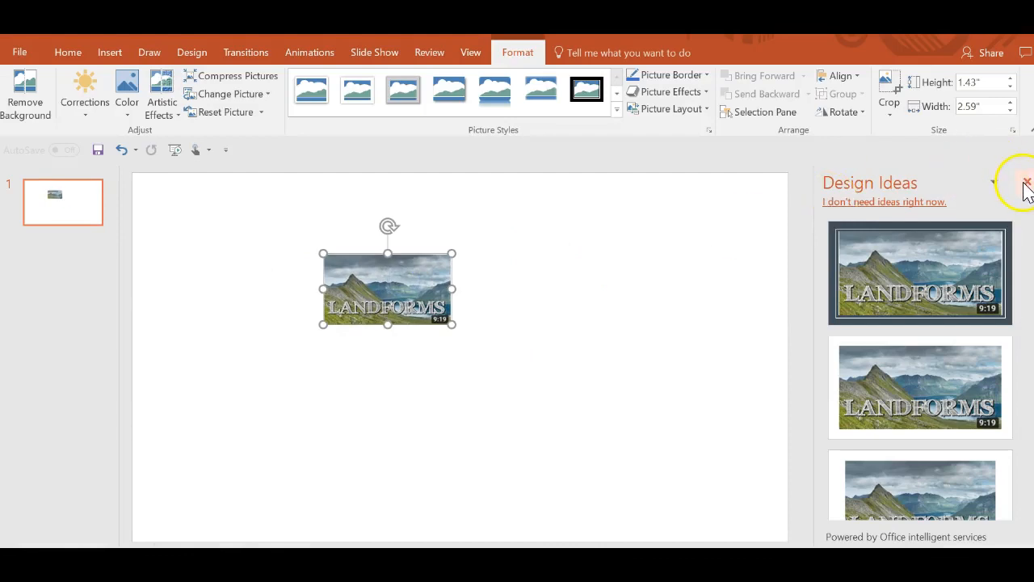
left_click(1027, 181)
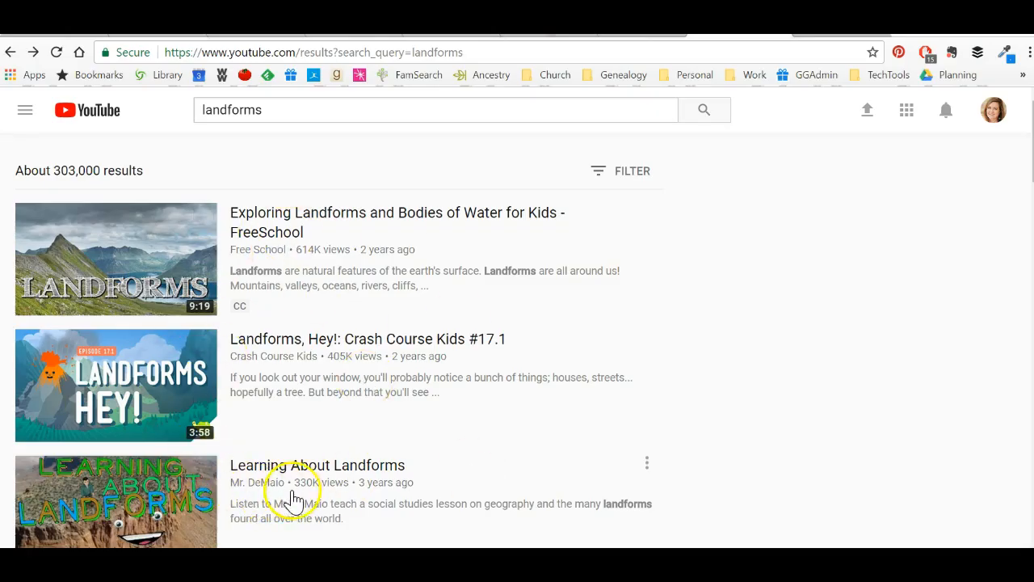
mouse_move(371, 445)
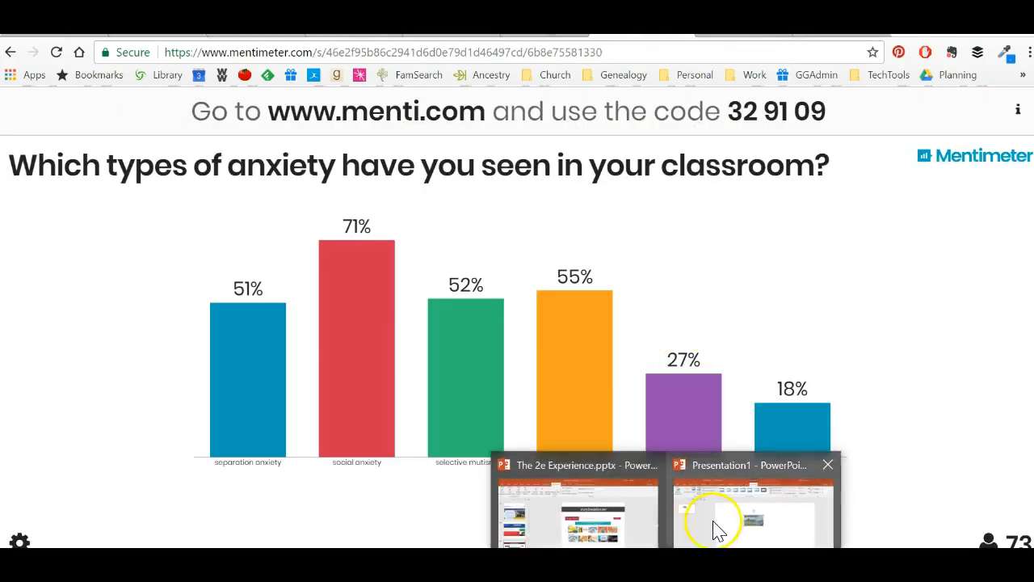
- Switch from the browser back to the Presentation1 slide holding the LANDFORMS thumbnail
left_click(751, 517)
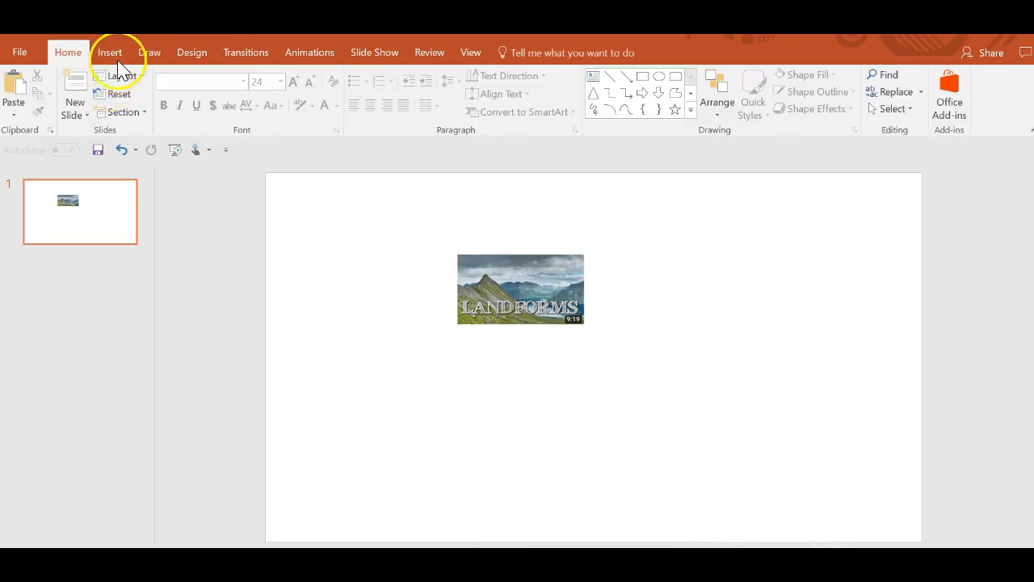
left_click(110, 52)
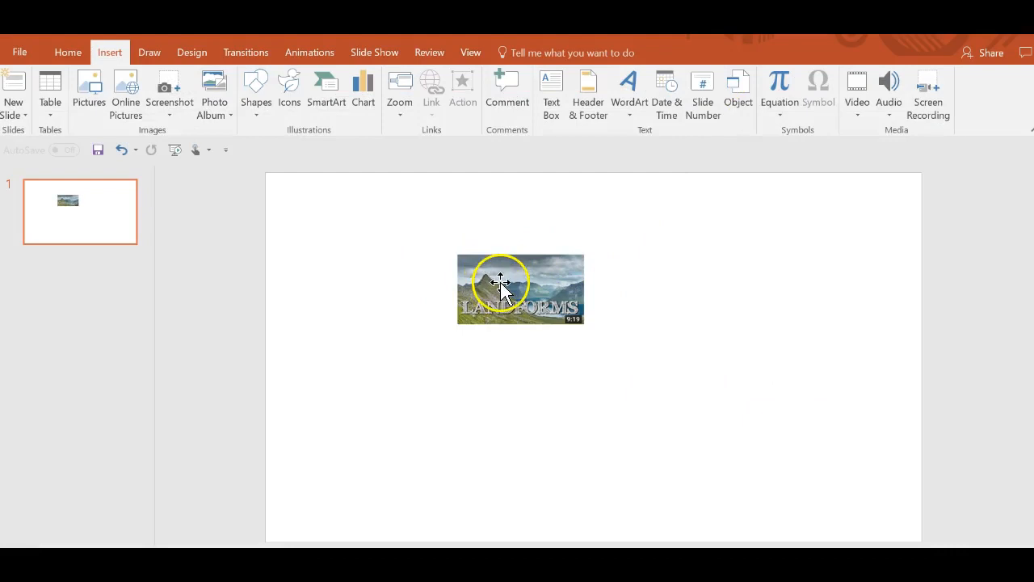
- Save the LANDFORMS thumbnail from the slide to the Desktop as Picture2.png
left_click(520, 287)
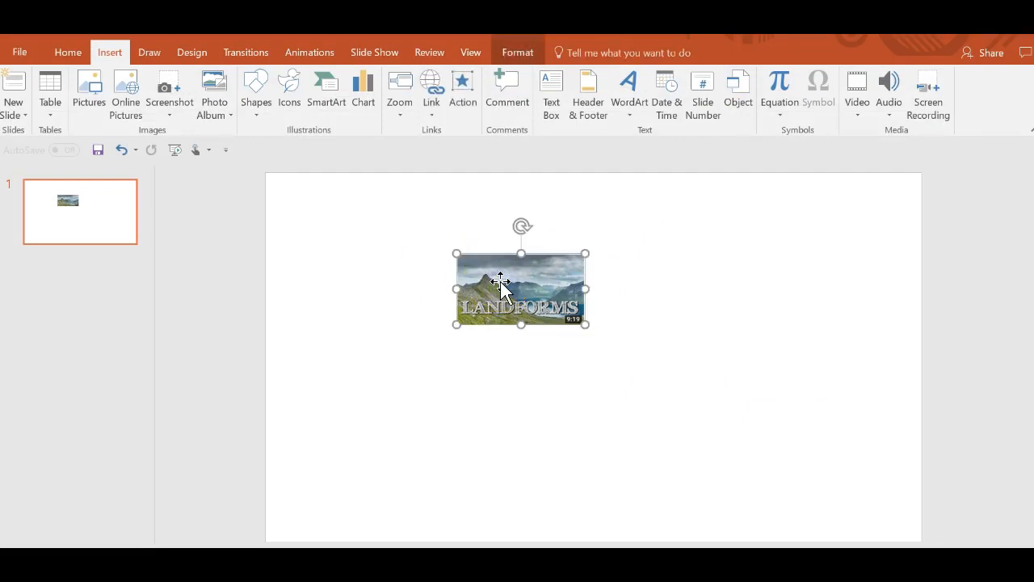
right_click(501, 289)
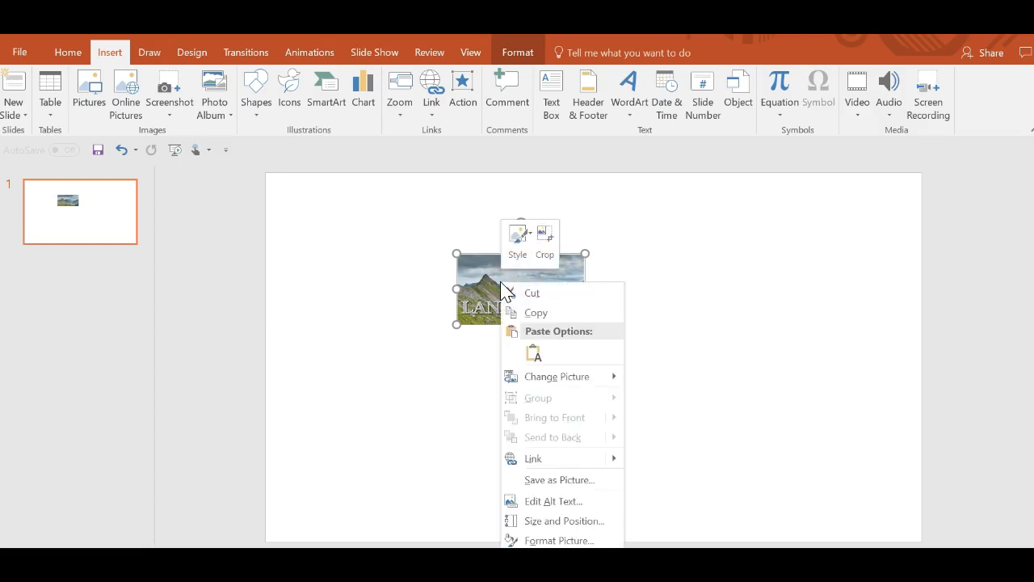
mouse_move(546, 459)
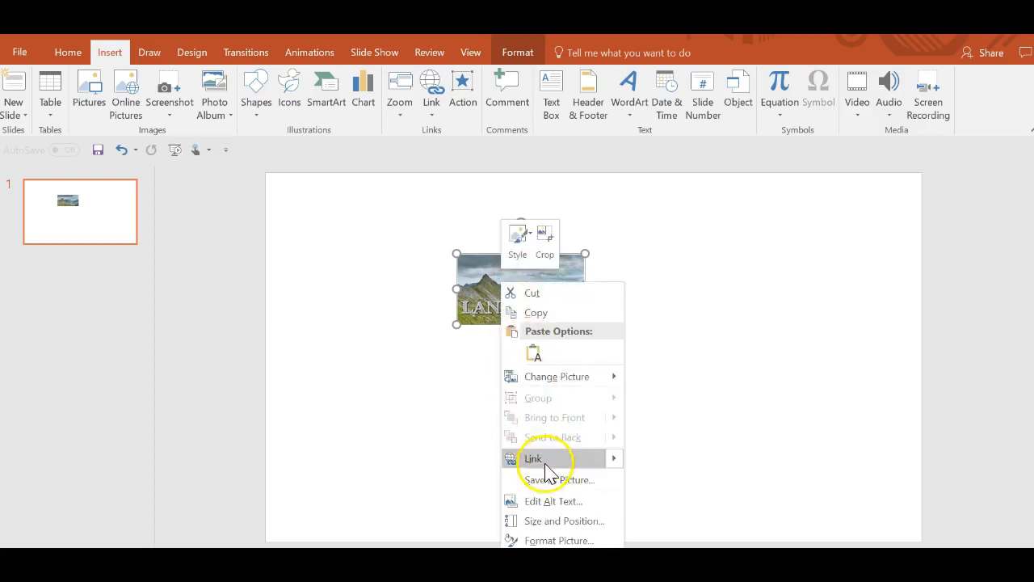
left_click(533, 459)
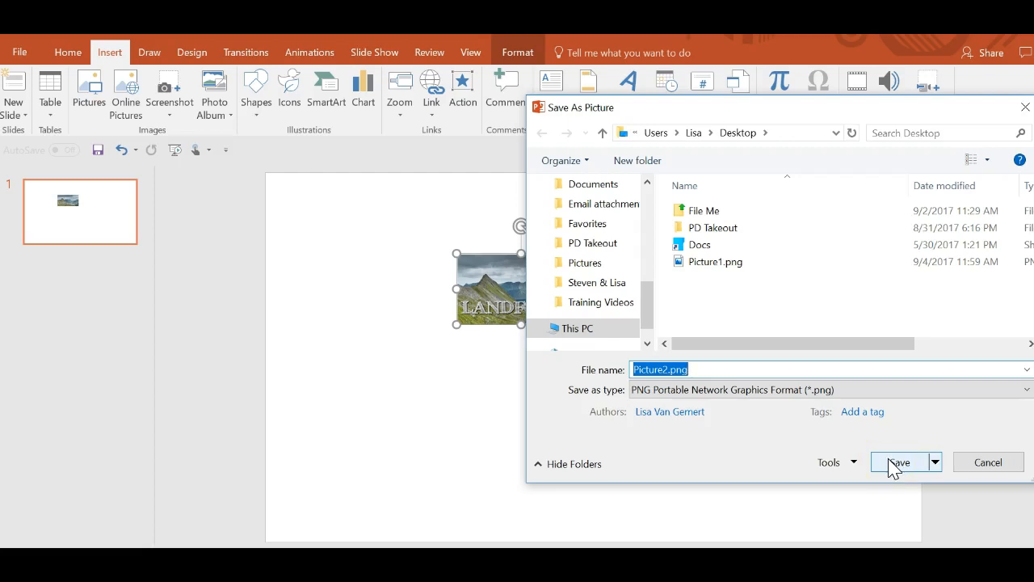
left_click(899, 462)
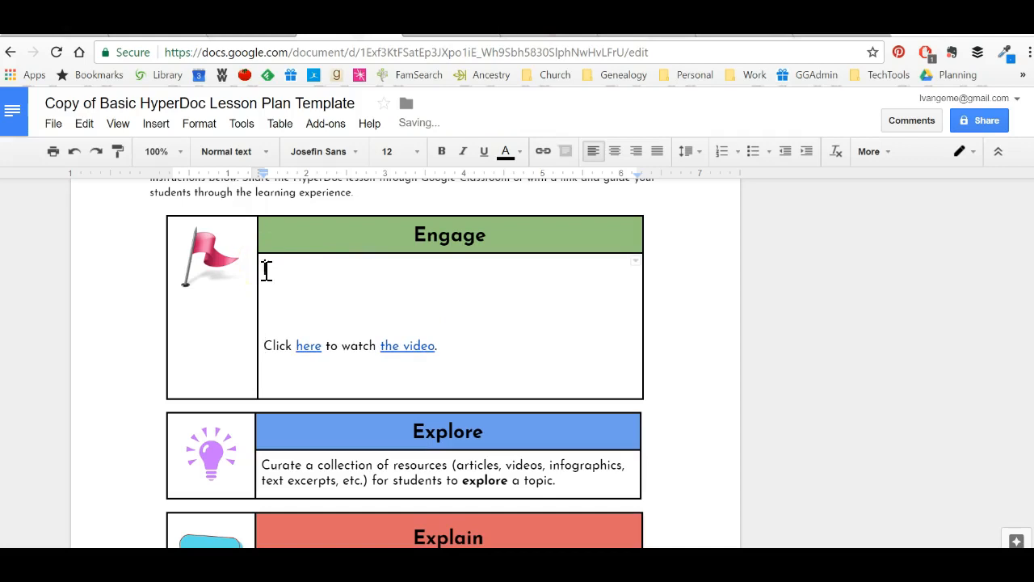
- Upload Picture2.png into the Engage cell as an image
left_click(155, 123)
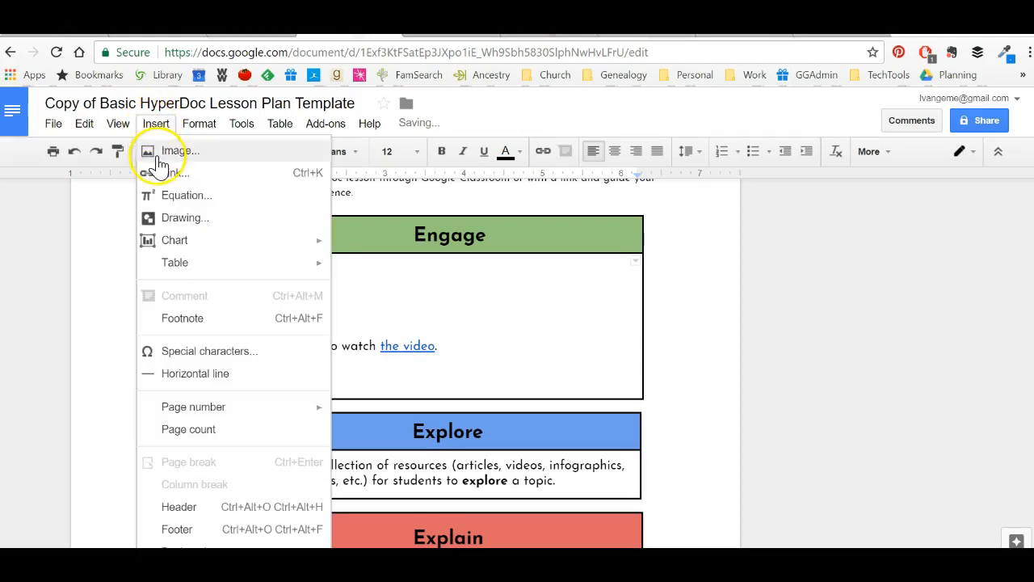
left_click(178, 151)
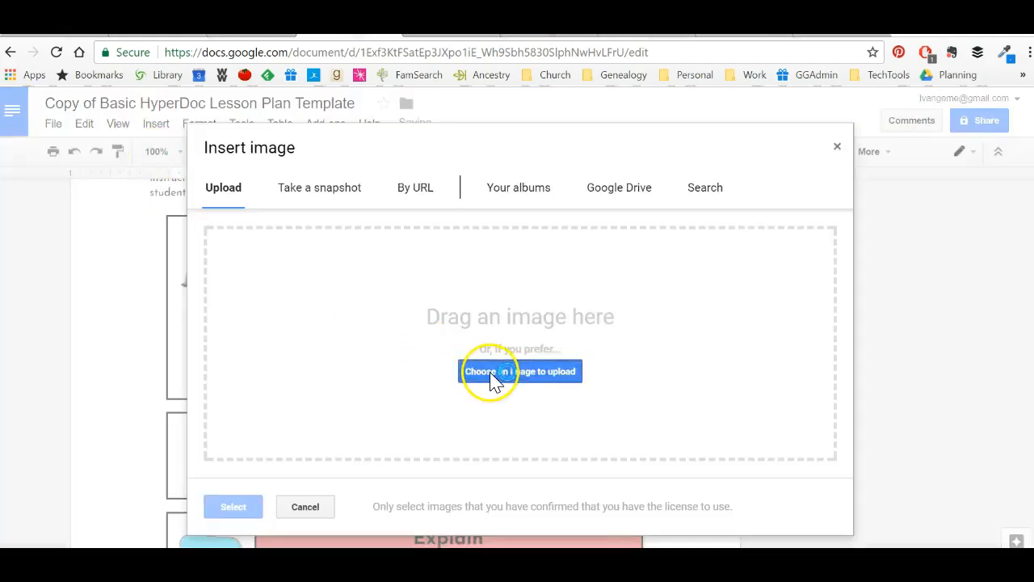
left_click(520, 370)
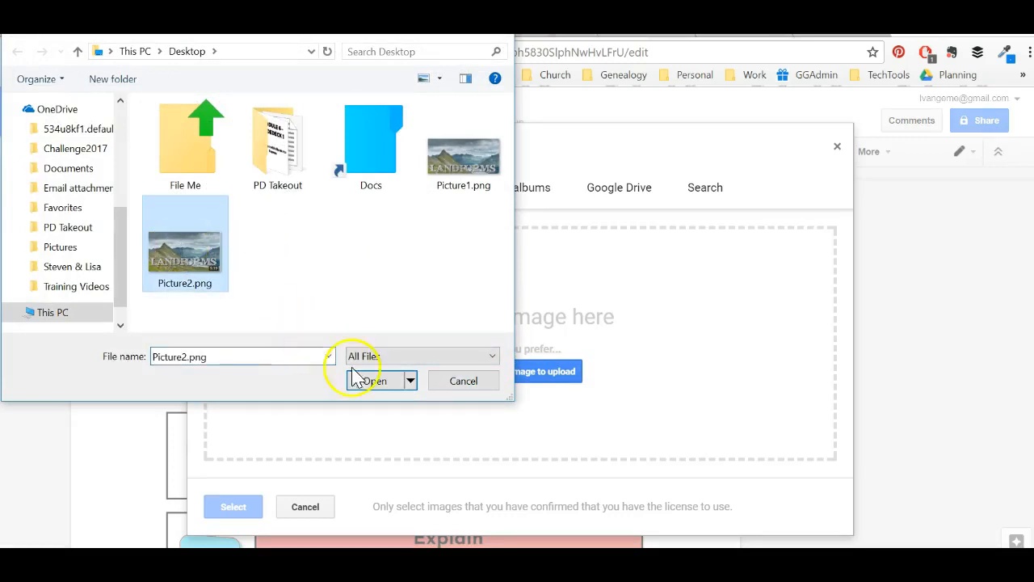
left_click(372, 382)
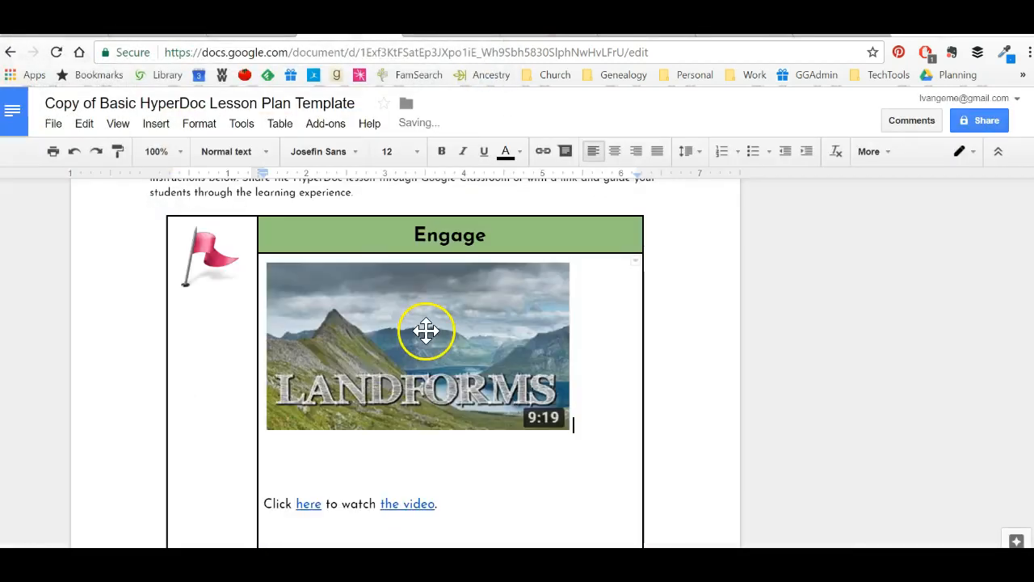
- Center the inserted LANDFORMS thumbnail within the Engage cell
left_click(417, 346)
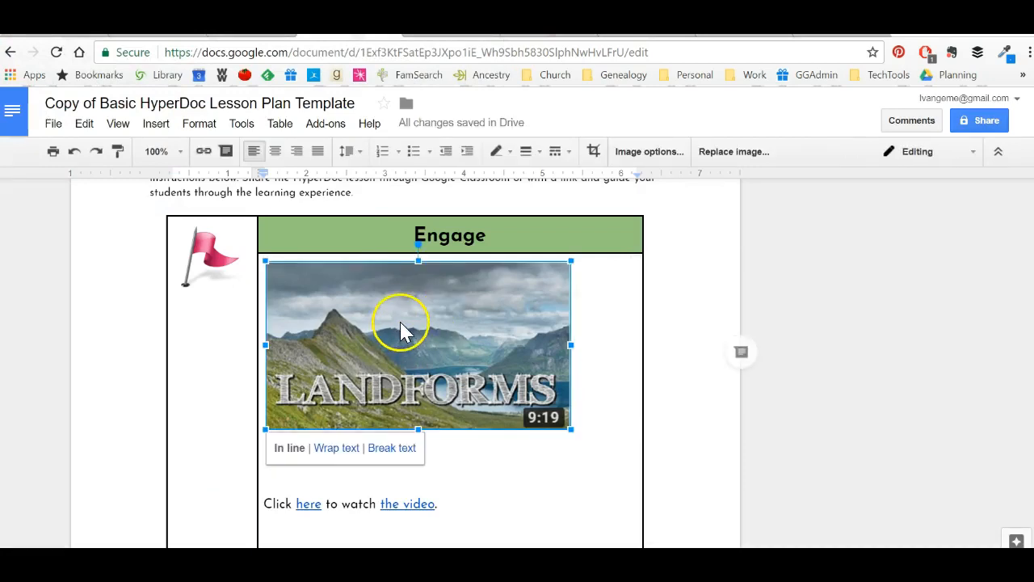
left_click(275, 151)
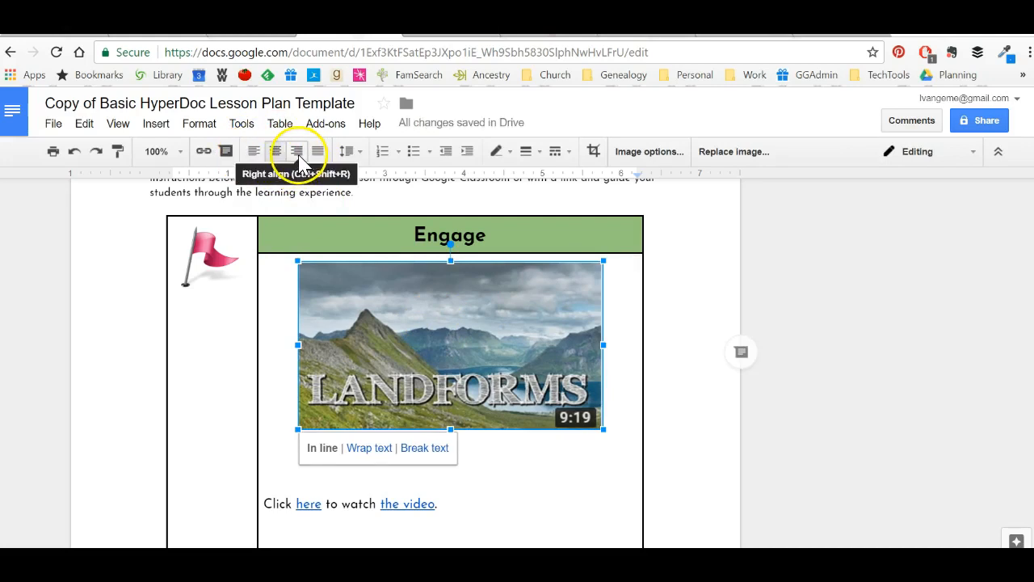
left_click(275, 152)
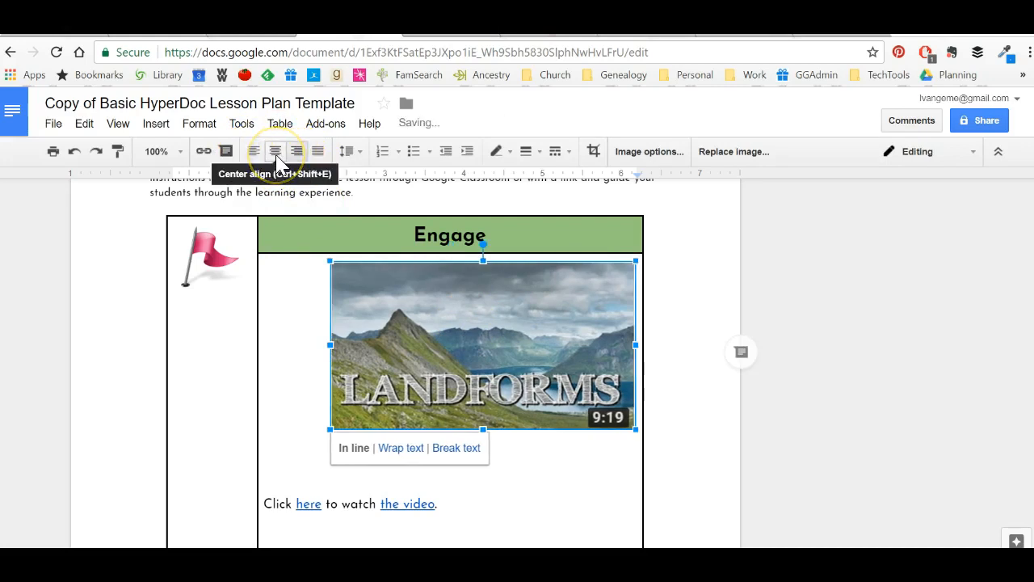
left_click(274, 152)
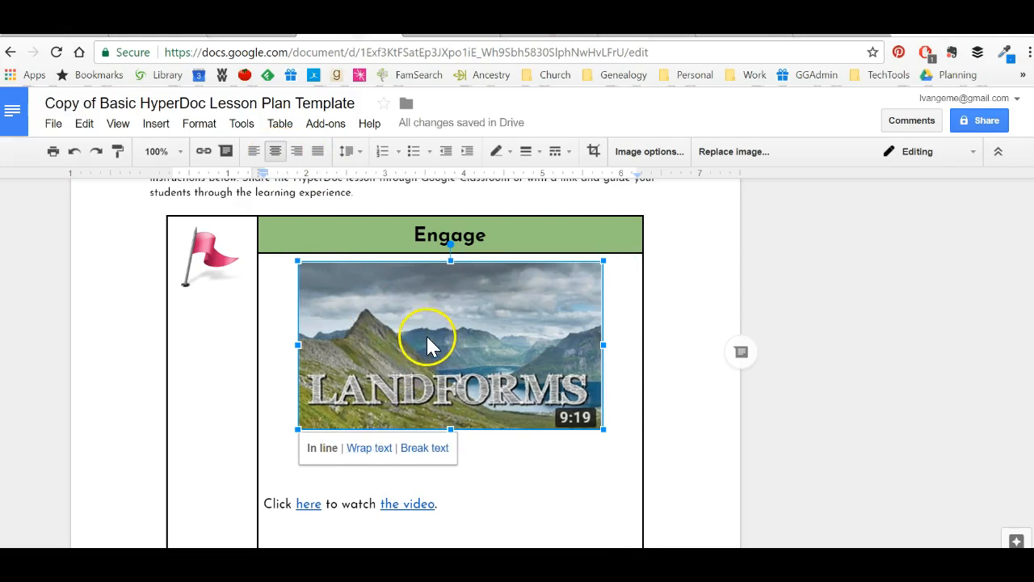
mouse_move(226, 218)
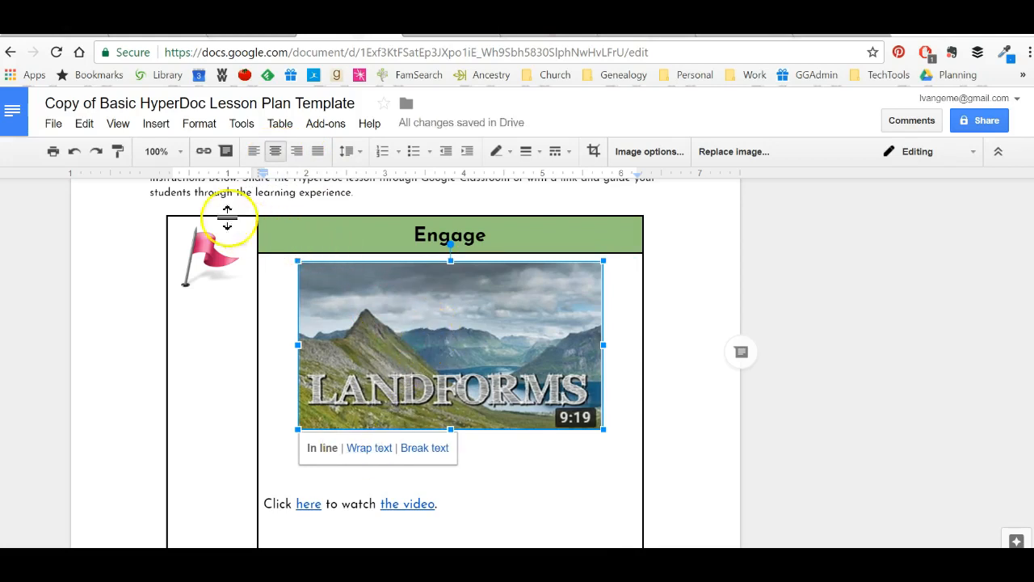
- Link the LANDFORMS thumbnail image to the YouTube landforms video URL
left_click(155, 122)
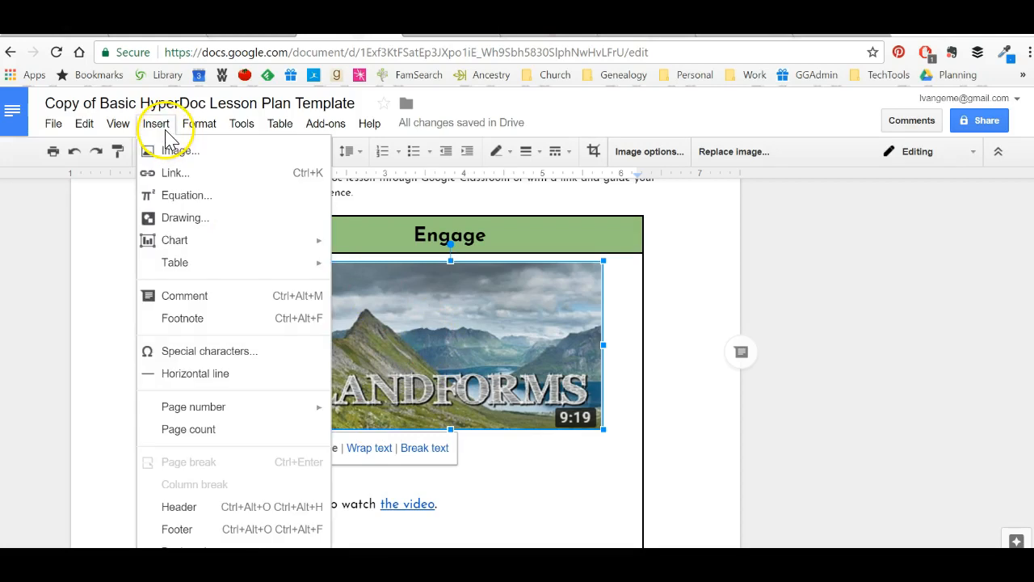
left_click(240, 123)
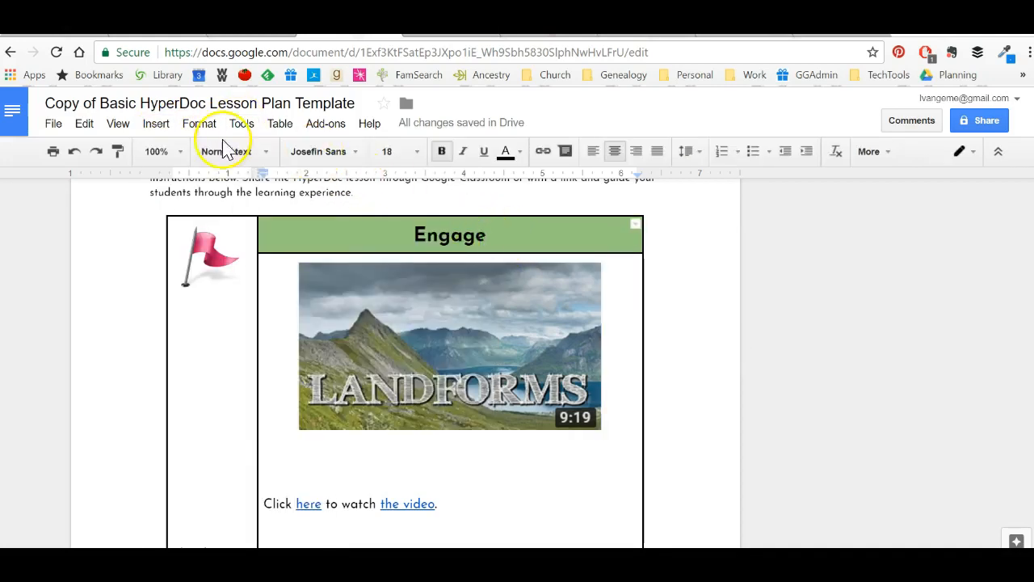
left_click(449, 346)
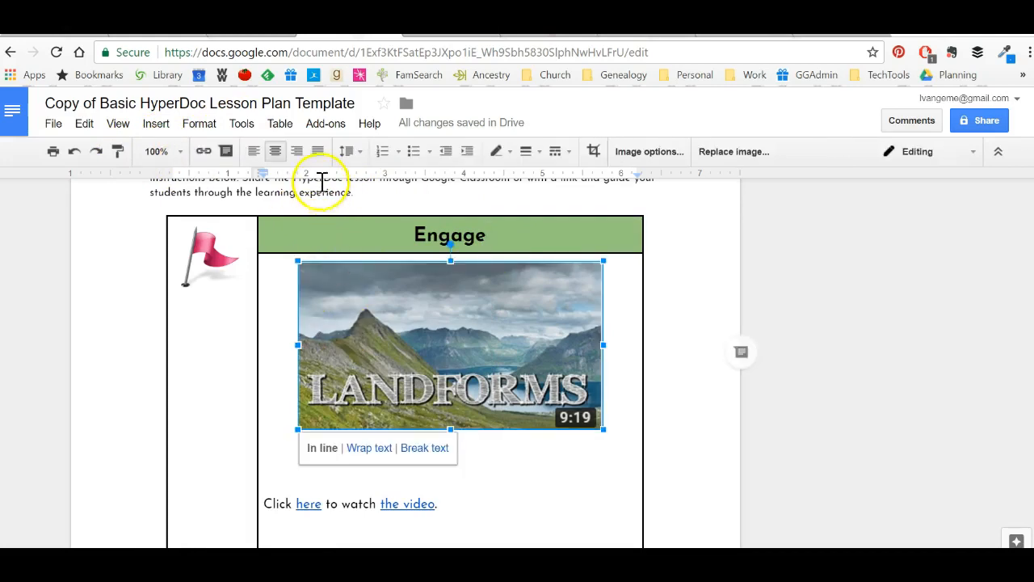
left_click(204, 152)
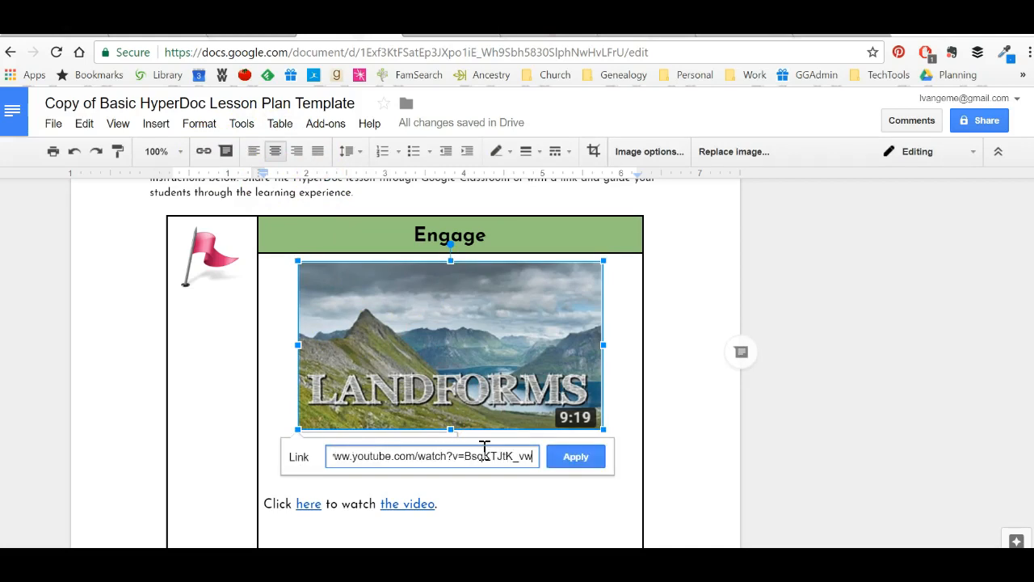
left_click(575, 456)
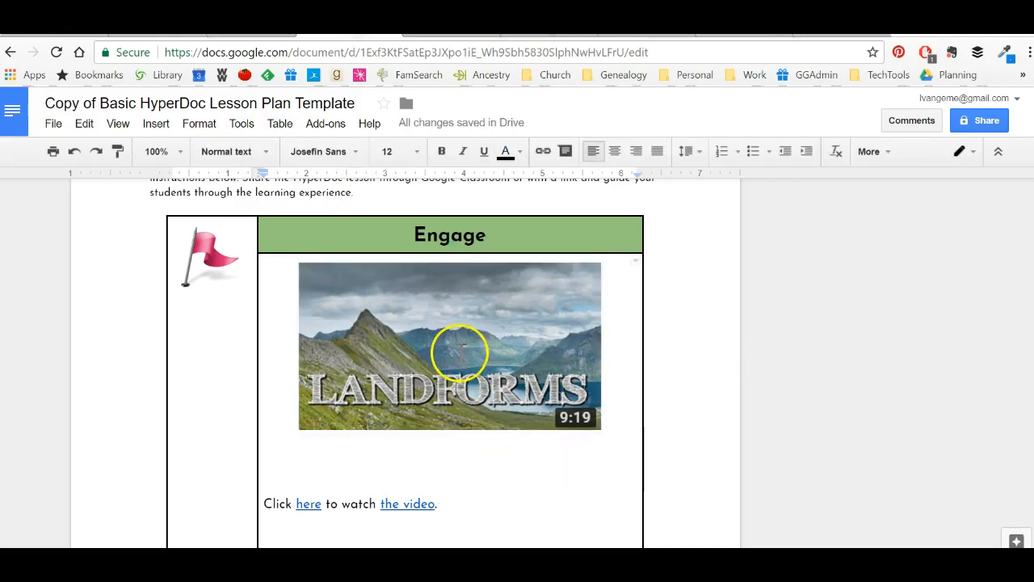
mouse_move(977, 154)
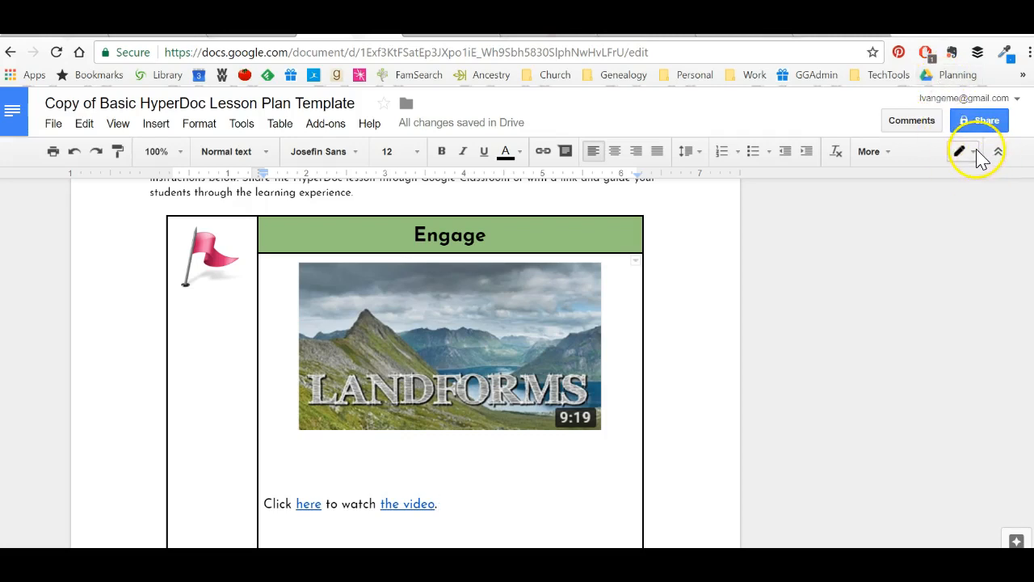
- Switch the document to Viewing mode and scroll to the Engage cell
left_click(959, 152)
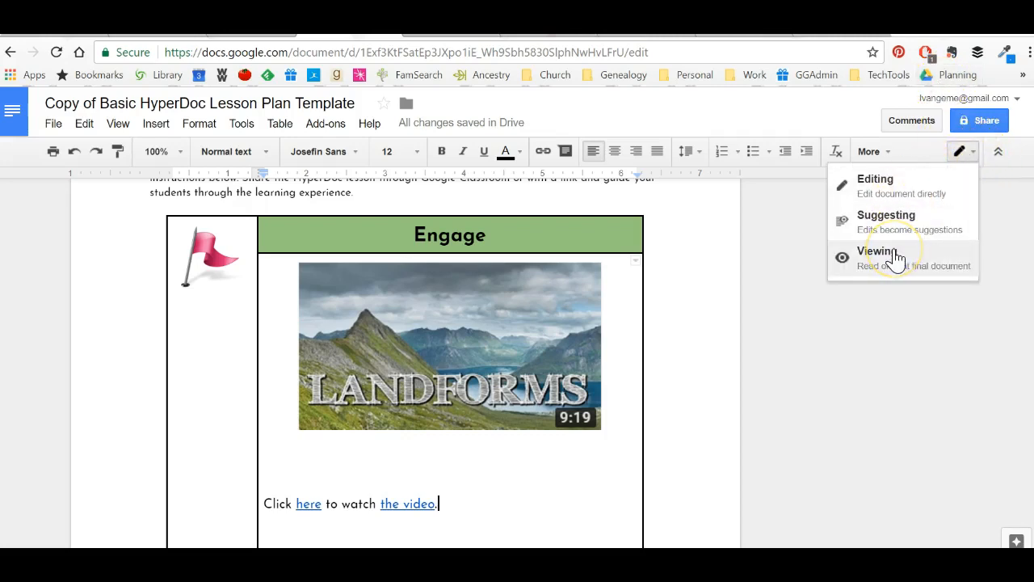
left_click(879, 252)
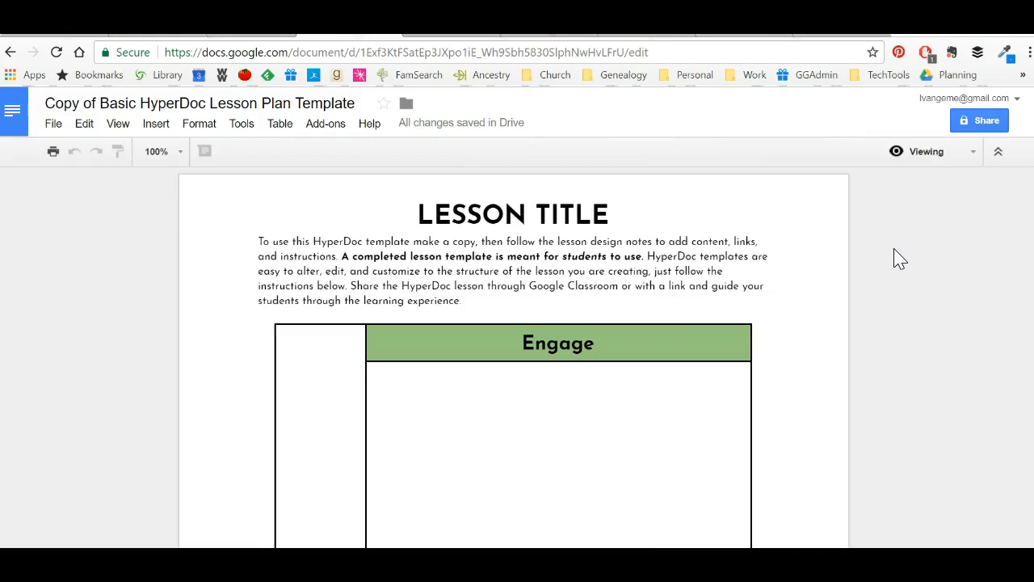
scroll("down", 3)
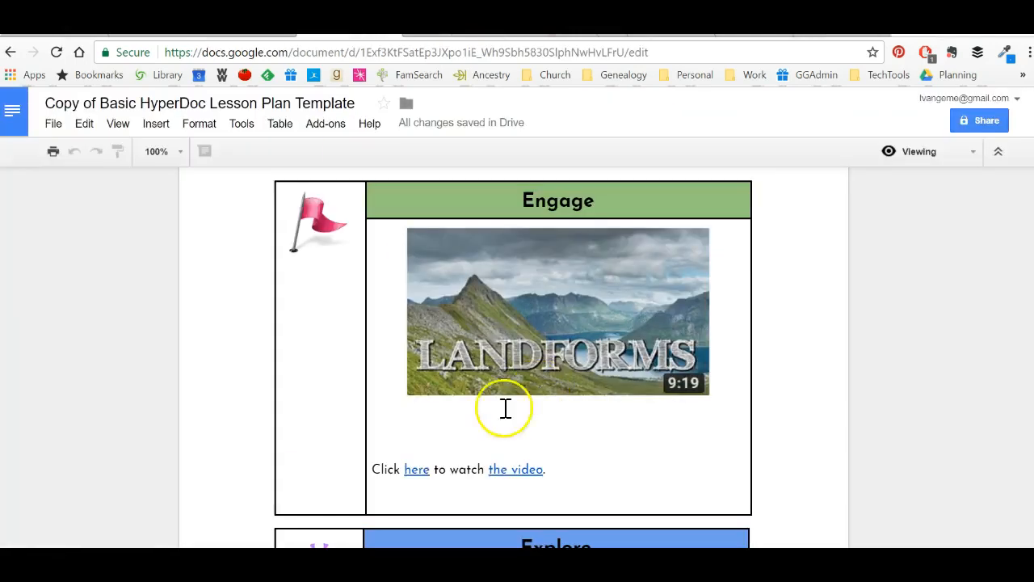
mouse_move(394, 427)
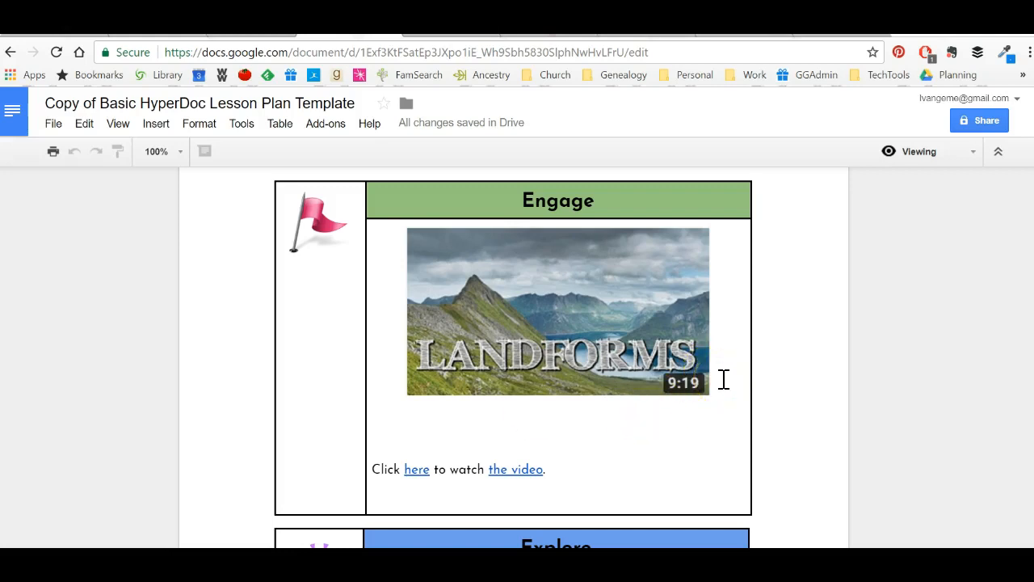
mouse_move(719, 372)
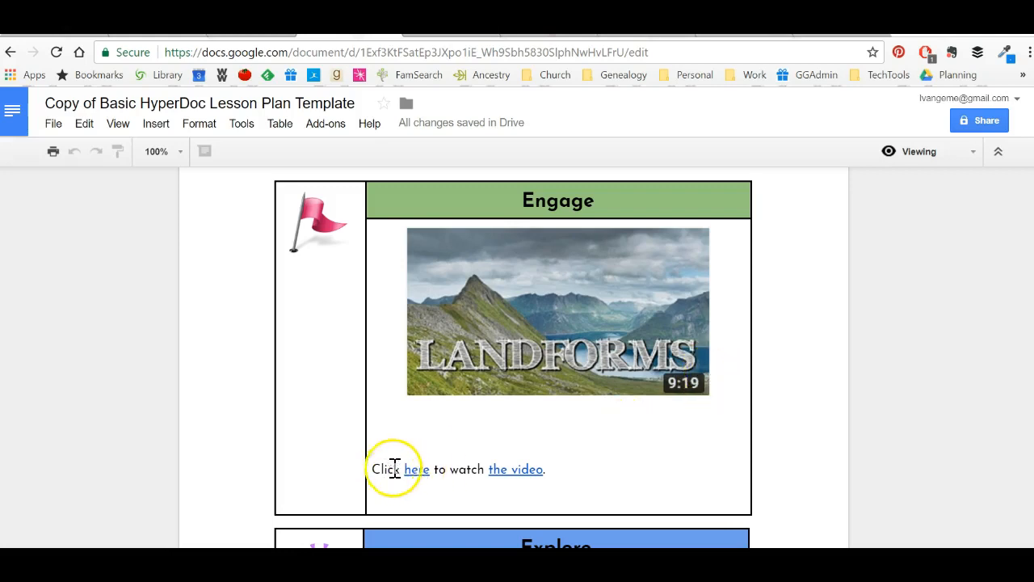
mouse_move(412, 472)
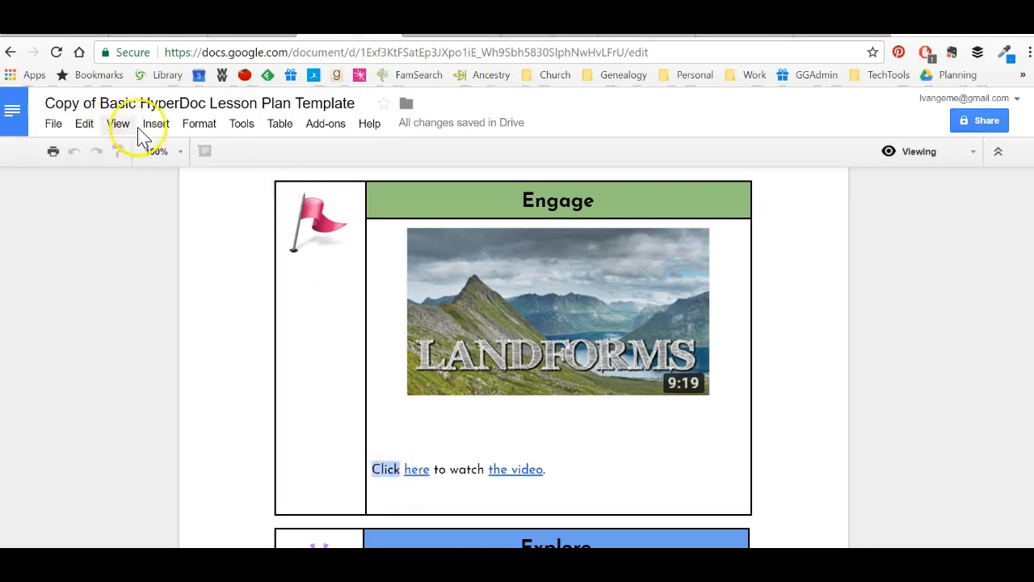
- Switch the document back to Editing mode
left_click(279, 122)
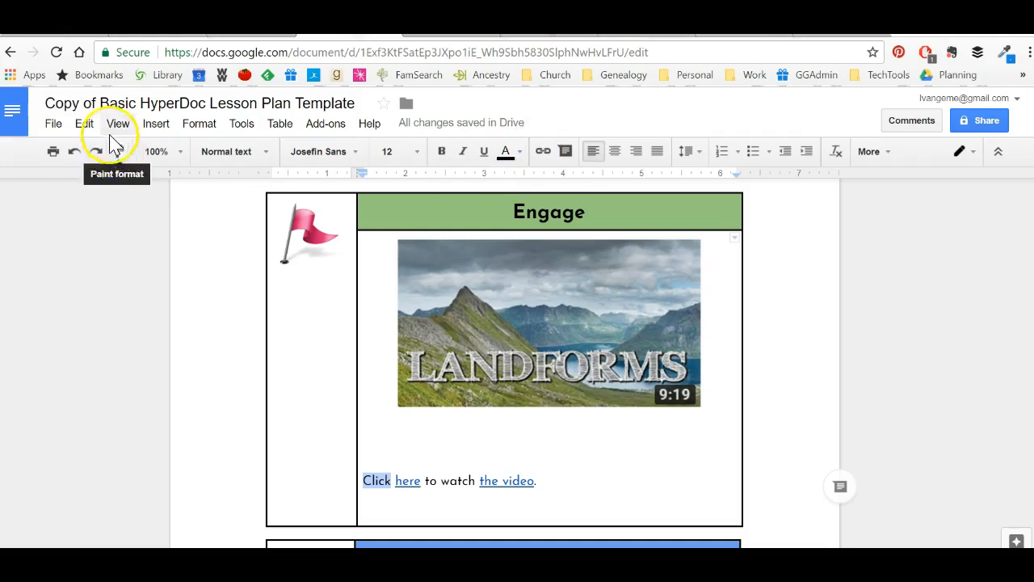
left_click(155, 123)
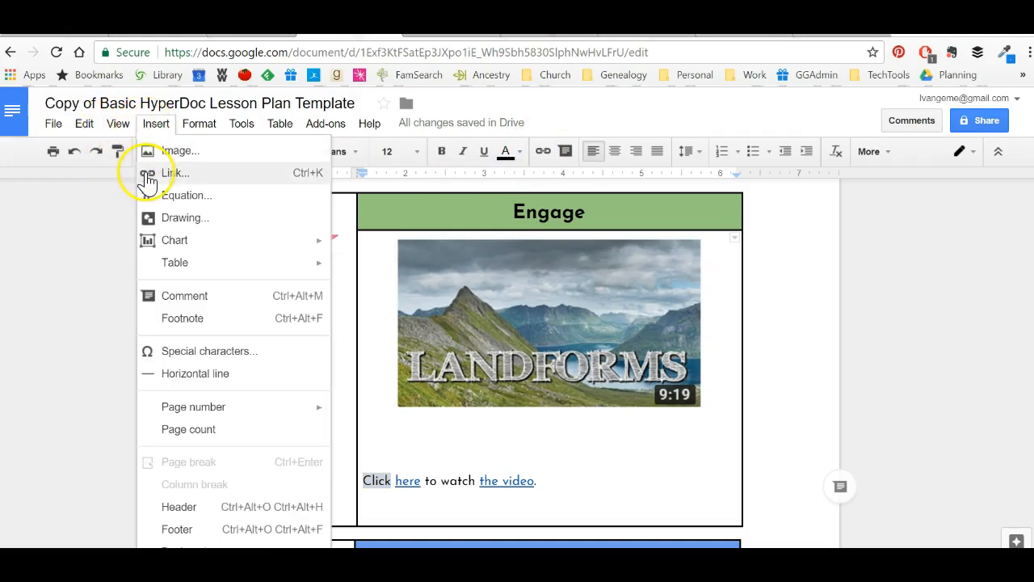
left_click(394, 451)
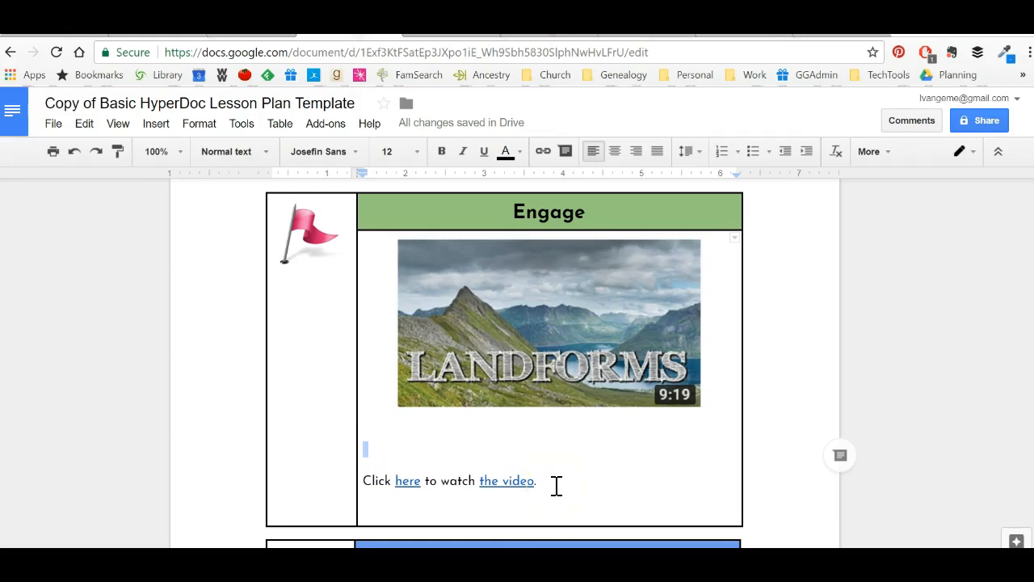
mouse_move(631, 431)
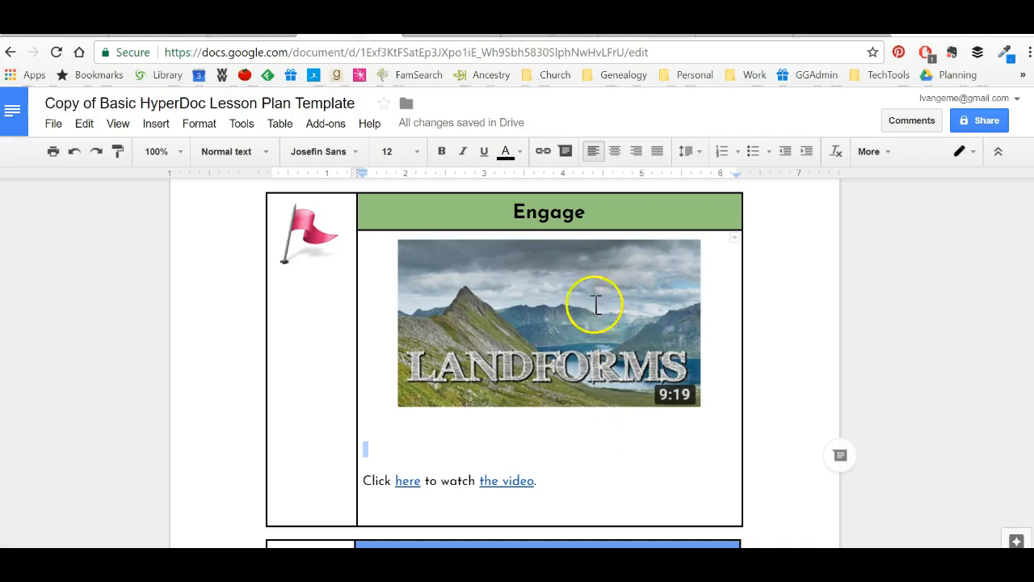
- Paste the Engage cell screenshot onto the slide and save it to the desktop as Picture3.png
left_click(550, 323)
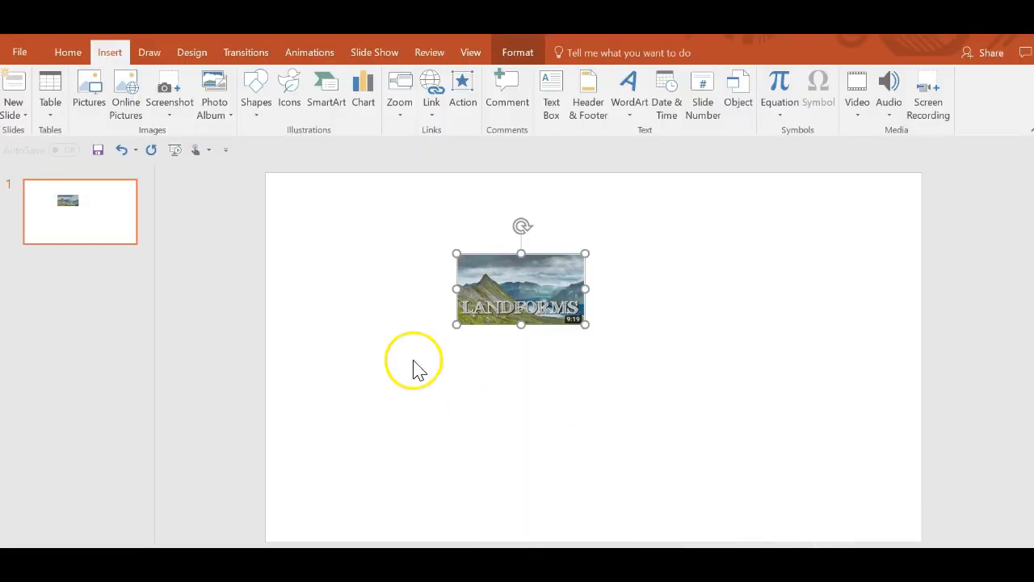
left_click(169, 89)
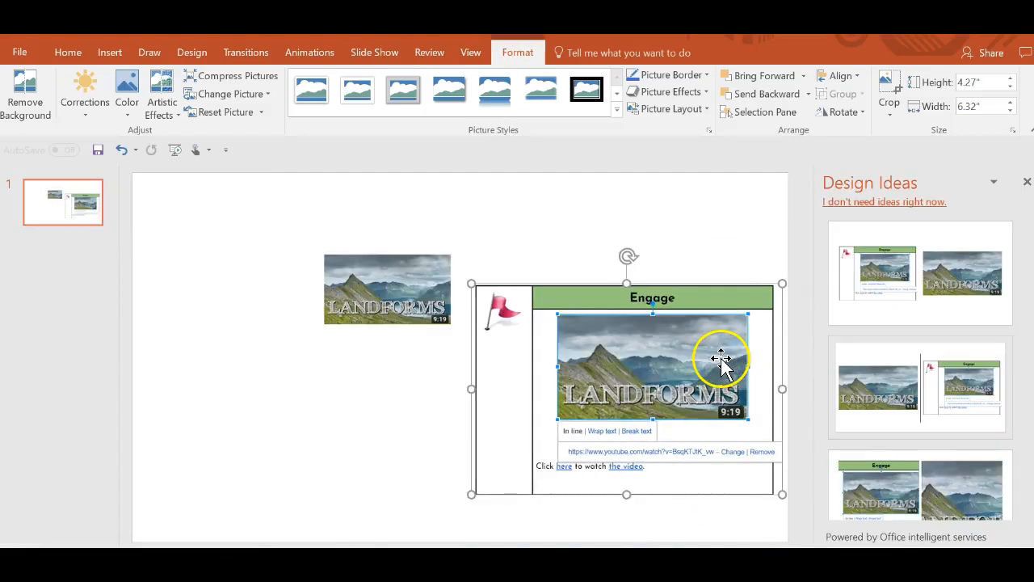
right_click(719, 359)
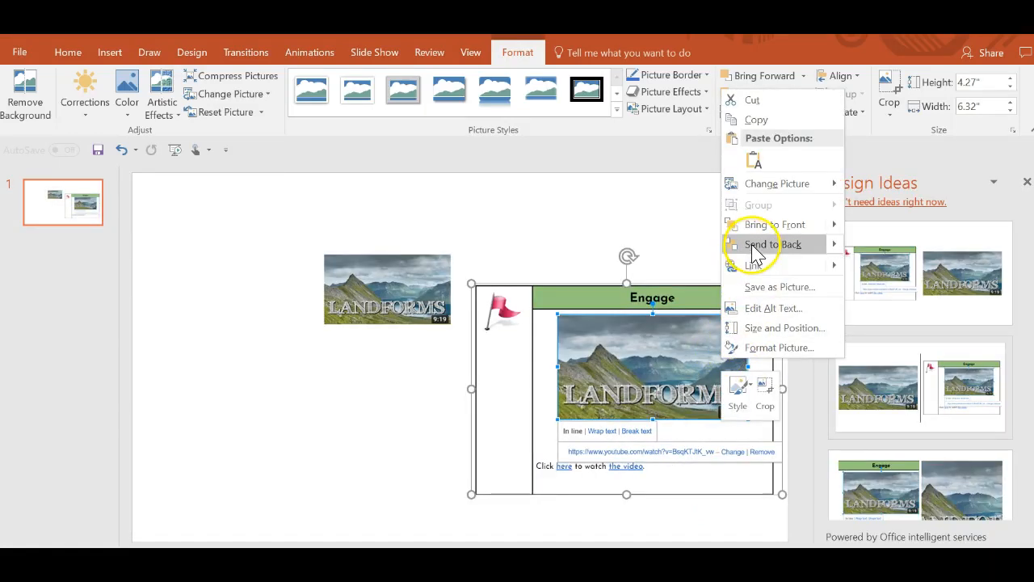
left_click(779, 286)
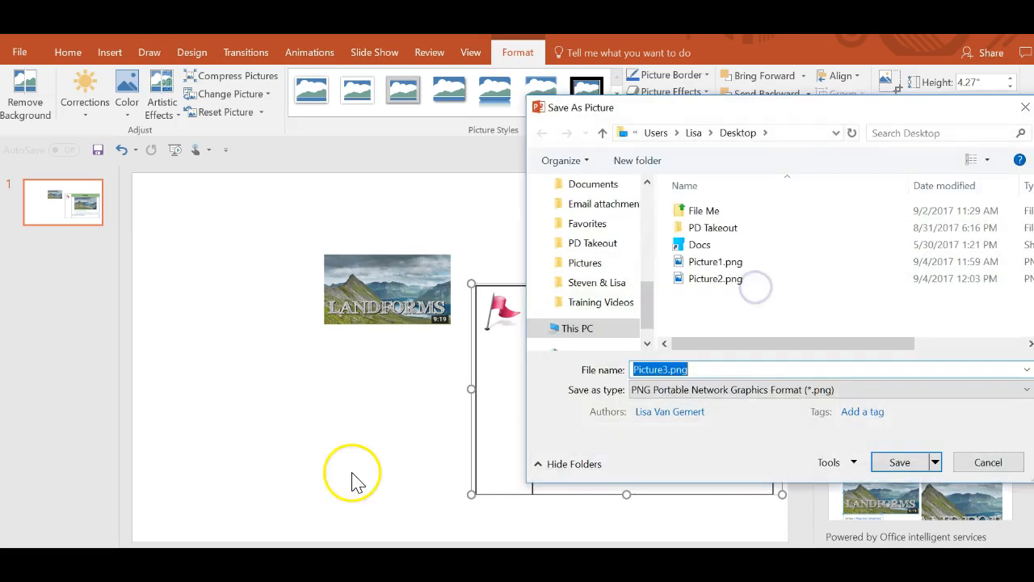
left_click(898, 462)
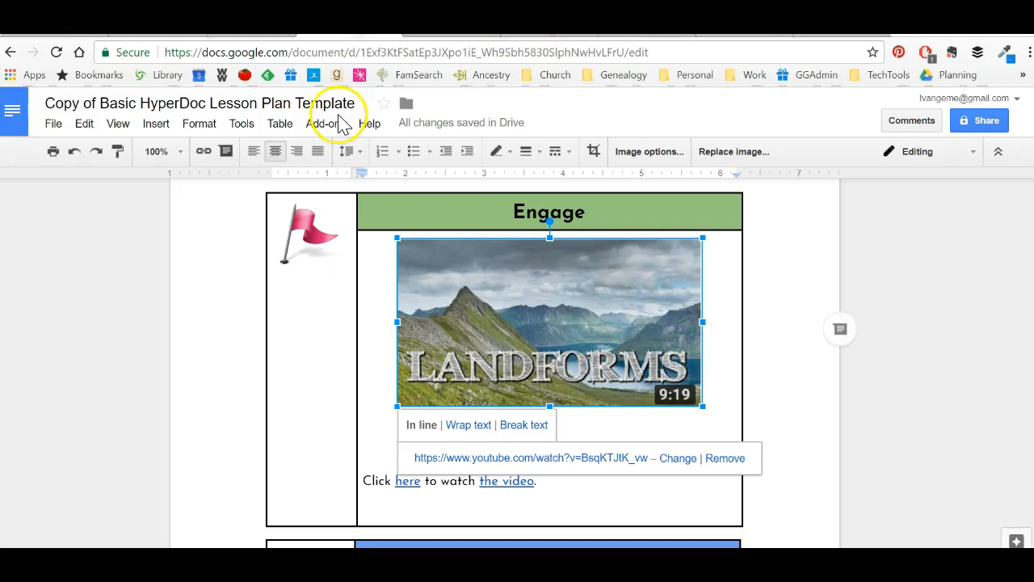
mouse_move(449, 323)
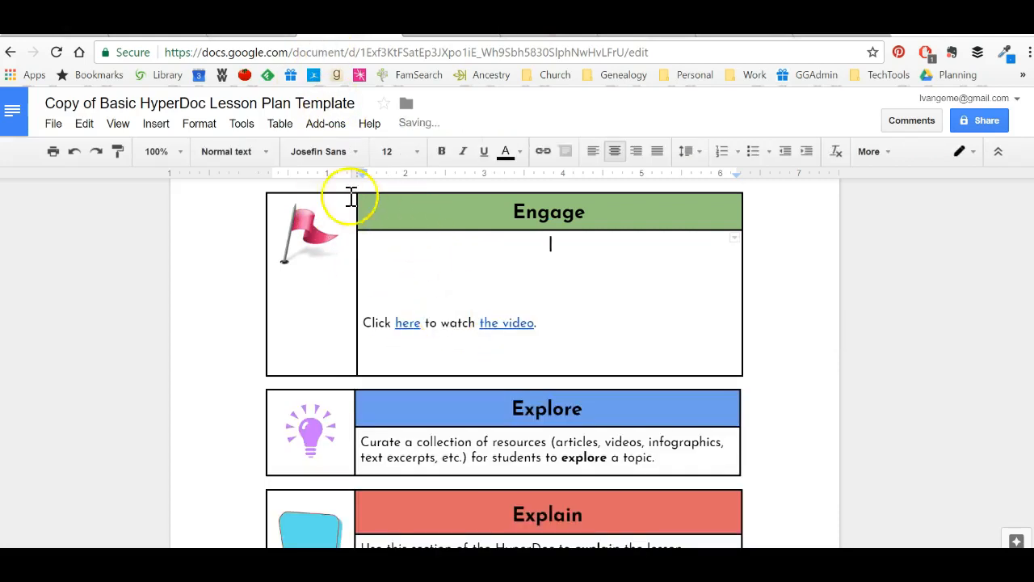
- Upload the Picture3.png screenshot from the computer into the Engage cell
left_click(155, 123)
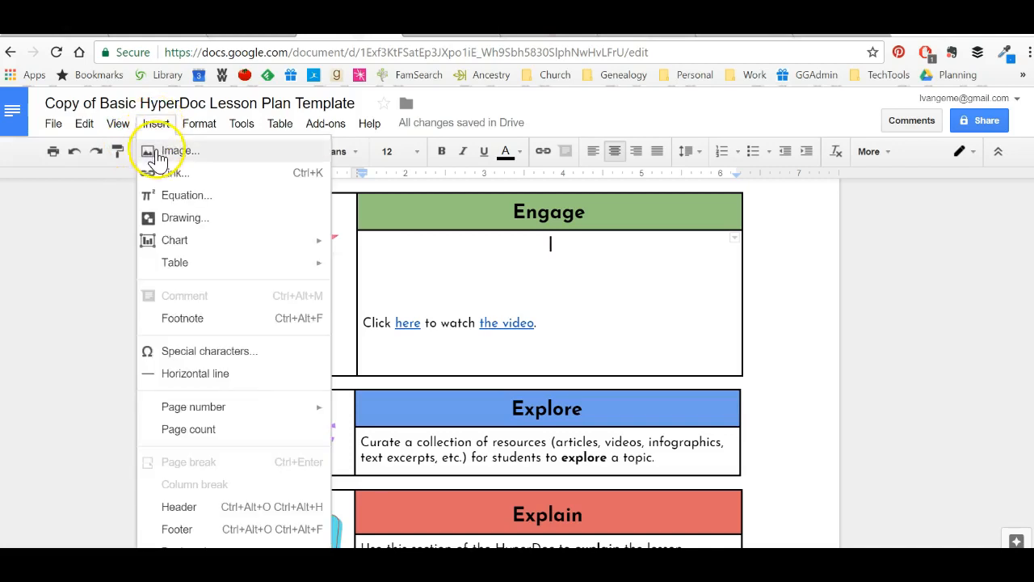
left_click(177, 150)
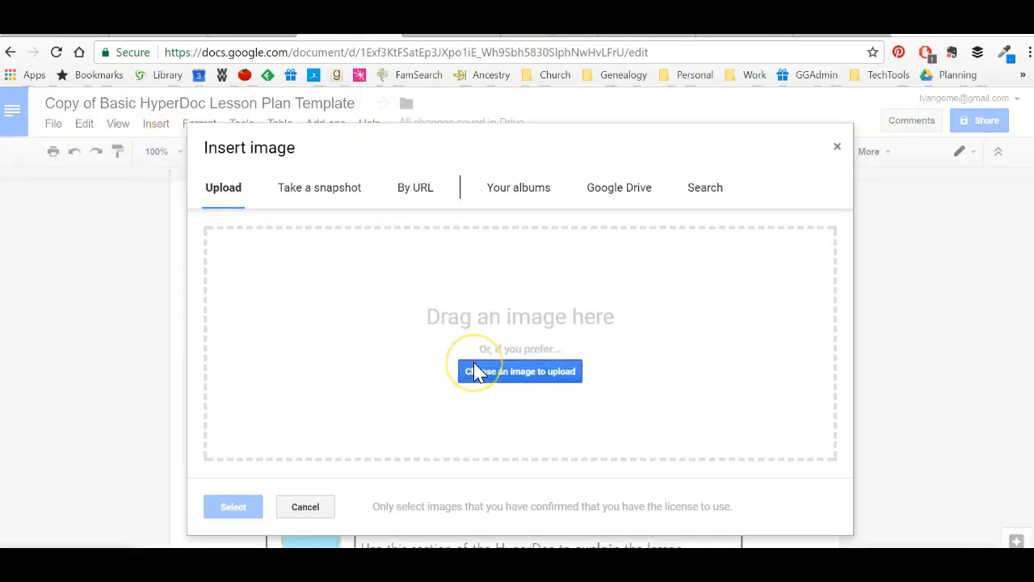
left_click(520, 370)
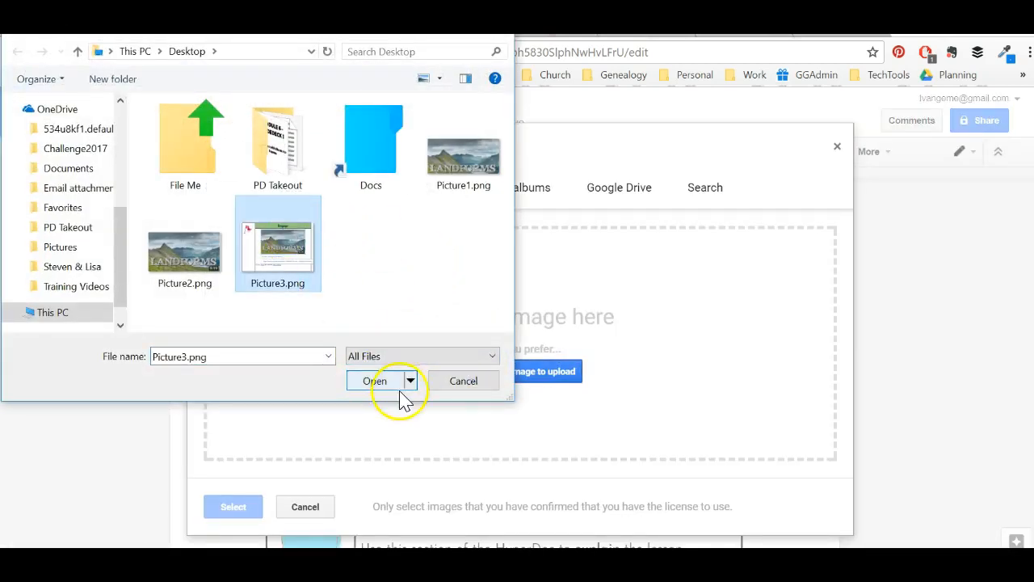
left_click(373, 382)
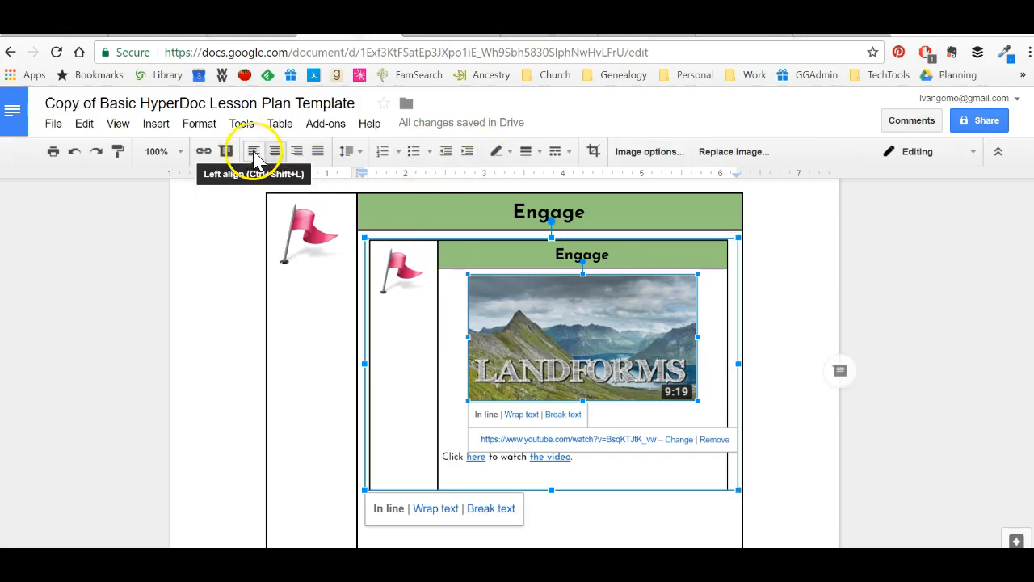
mouse_move(504, 162)
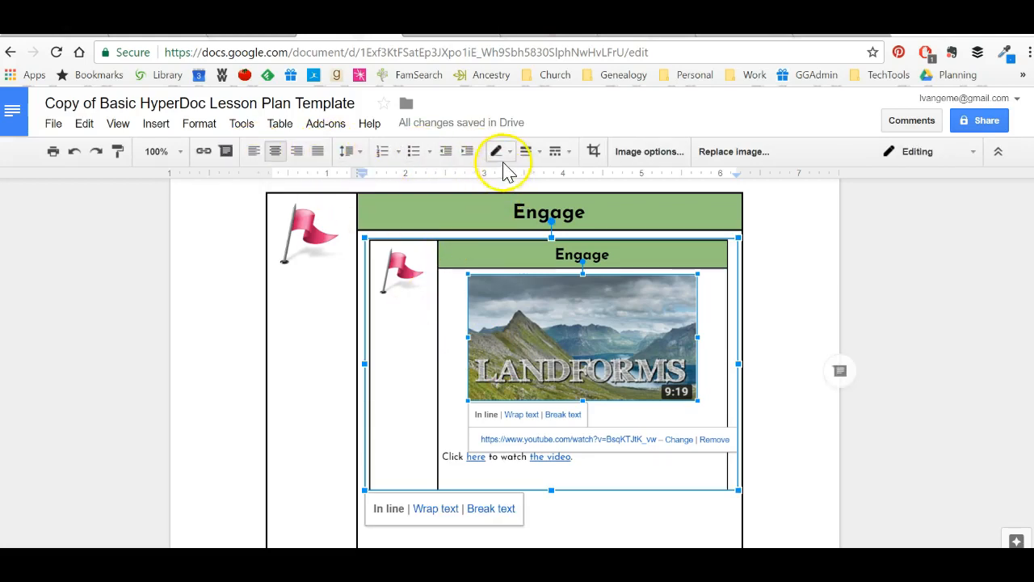
- Link the inserted screenshot picture to the YouTube landforms video URL
left_click(204, 152)
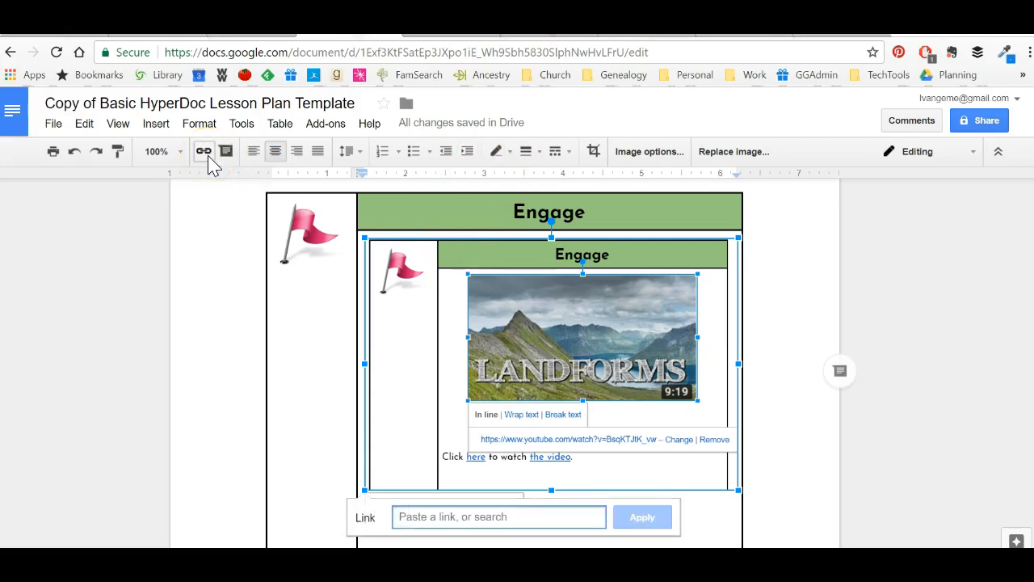
left_click(155, 122)
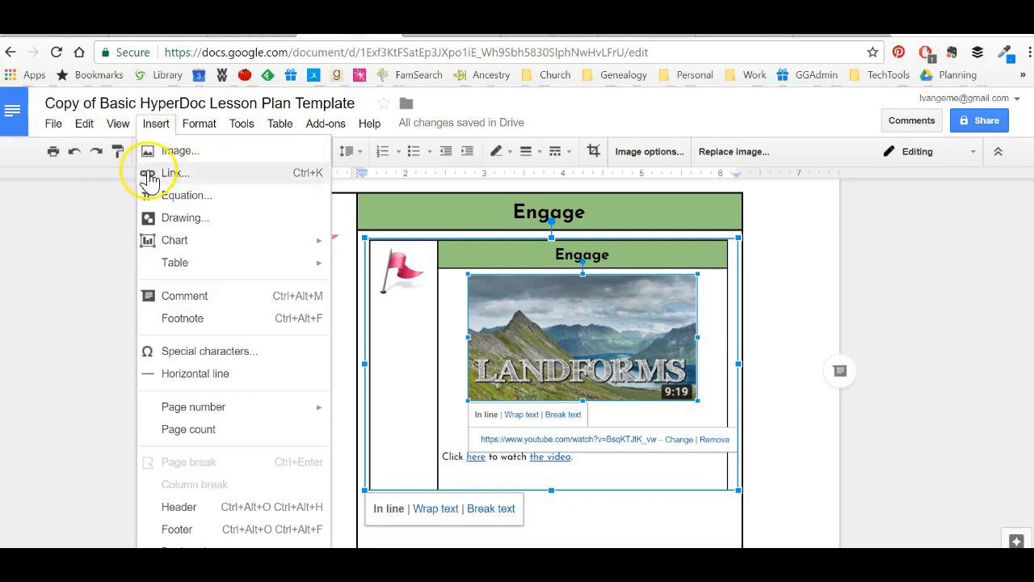
left_click(172, 173)
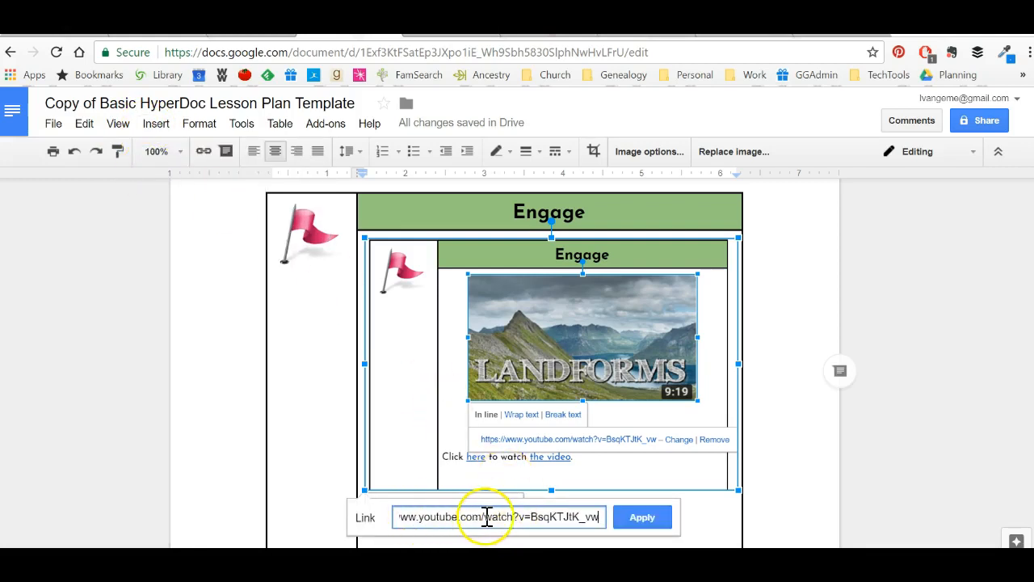
mouse_move(641, 517)
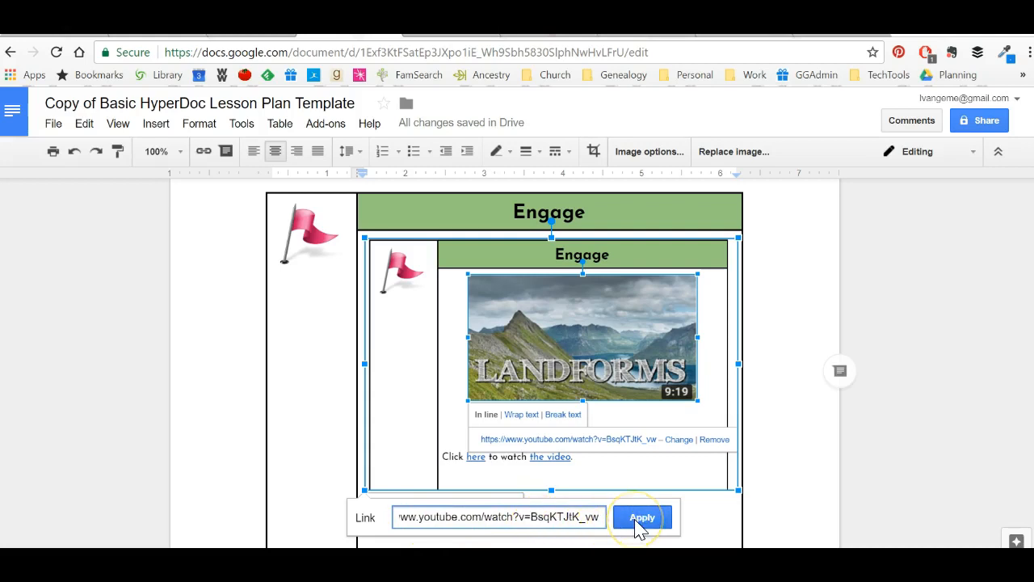
left_click(641, 517)
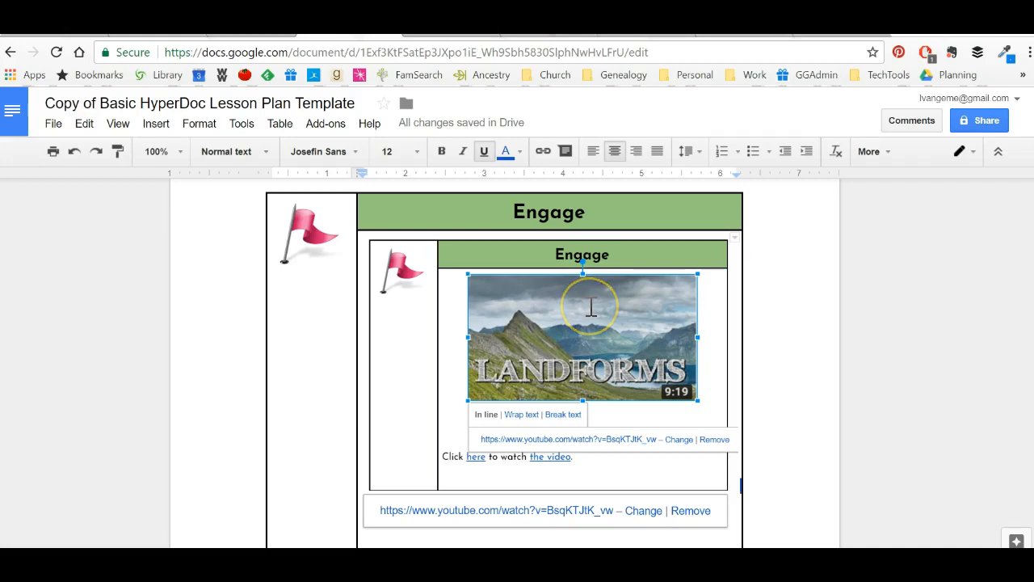
mouse_move(637, 306)
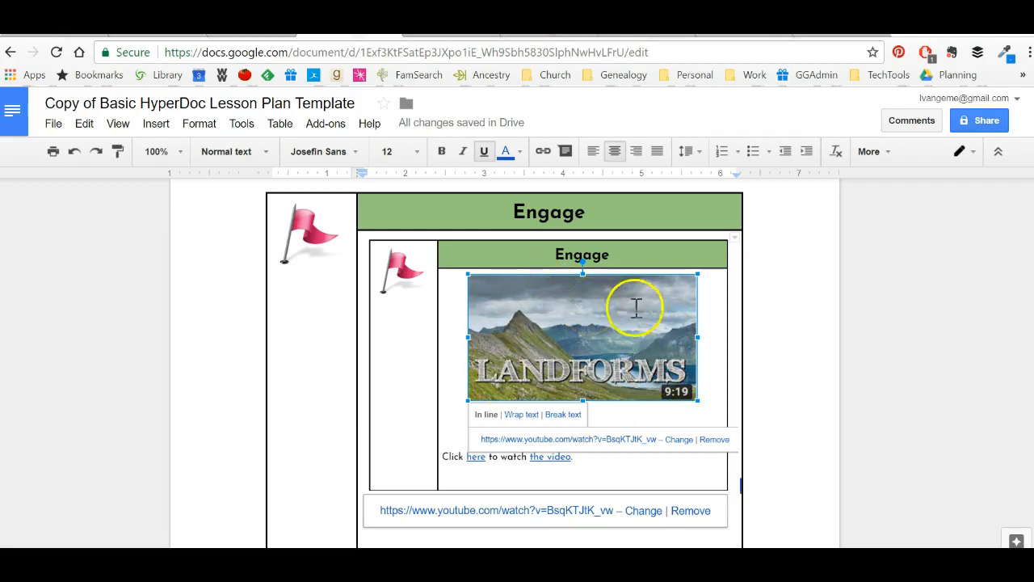
mouse_move(439, 520)
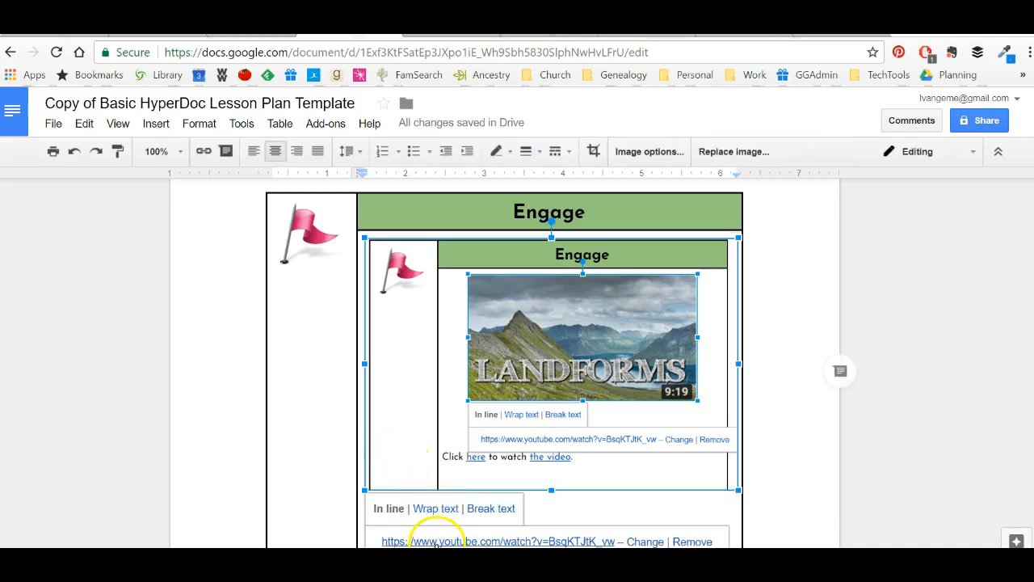
mouse_move(977, 152)
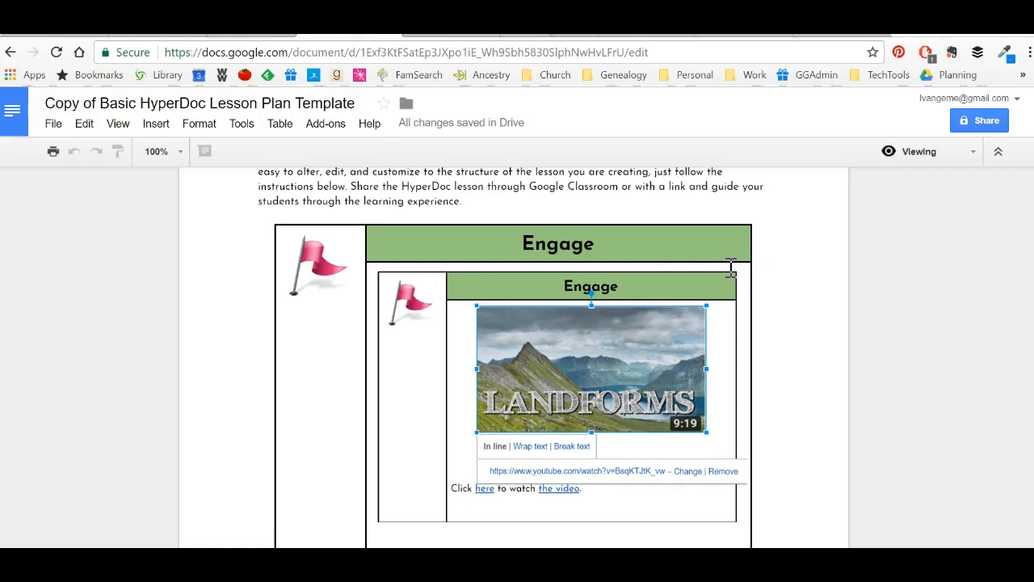
mouse_move(731, 266)
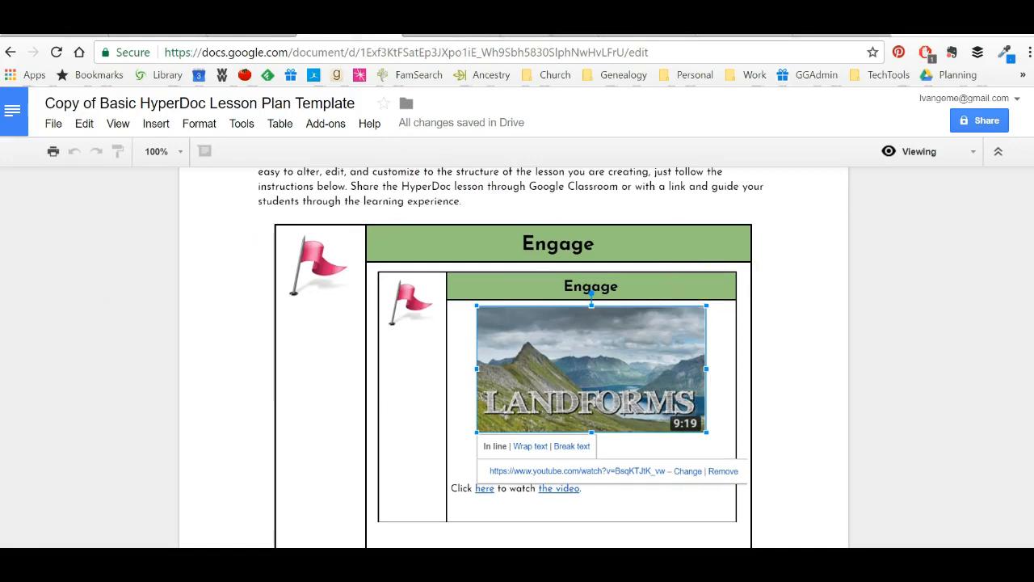